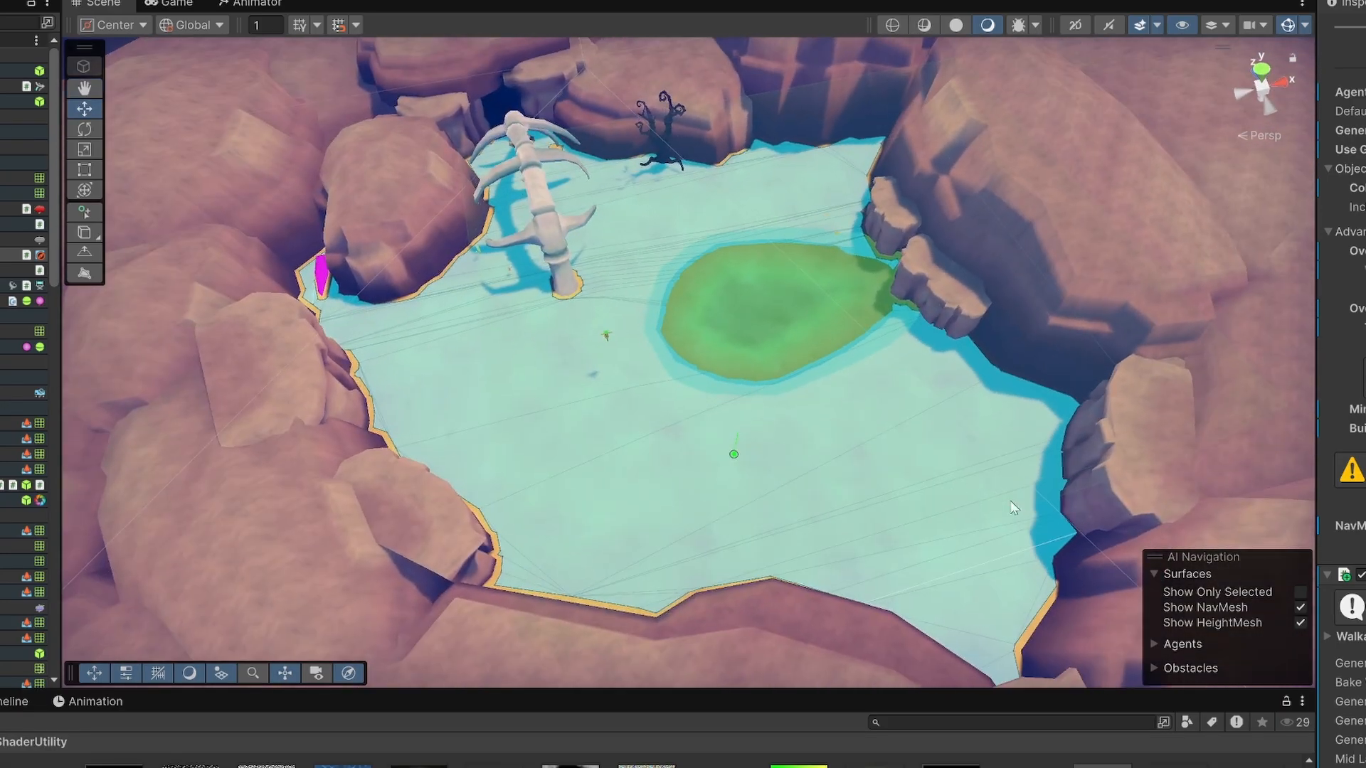
# Toggle the Show NavMesh overlay off and back on, then start a new empty scene.
pyautogui.click(1300, 608)
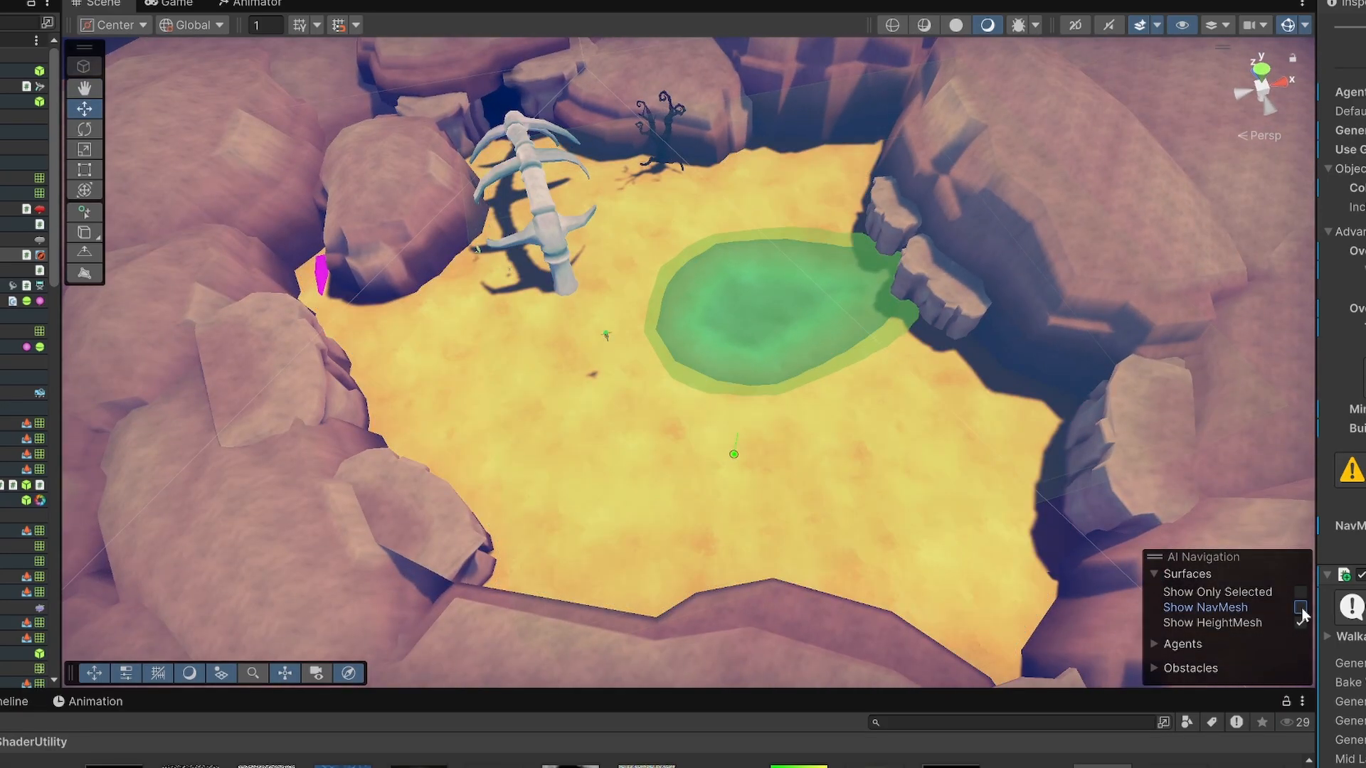
pyautogui.click(1300, 607)
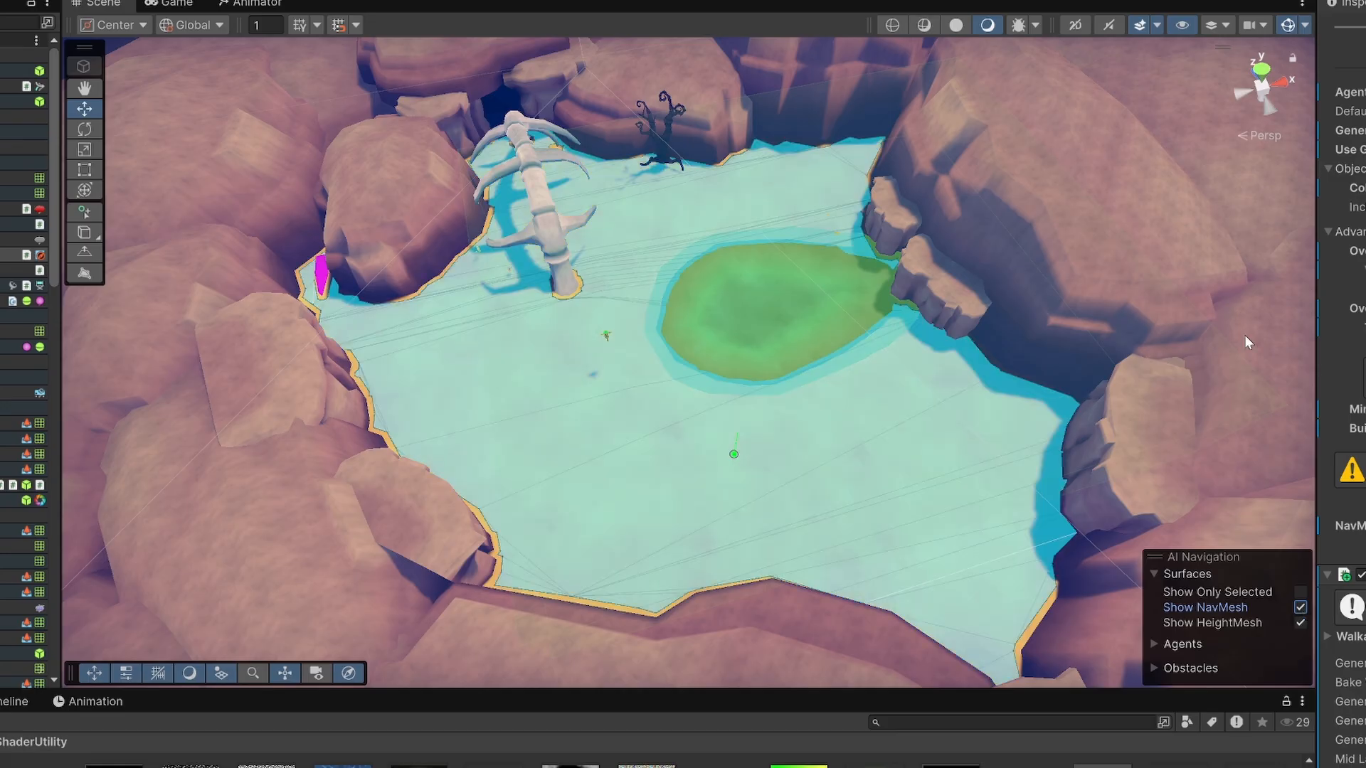
pyautogui.click(1209, 24)
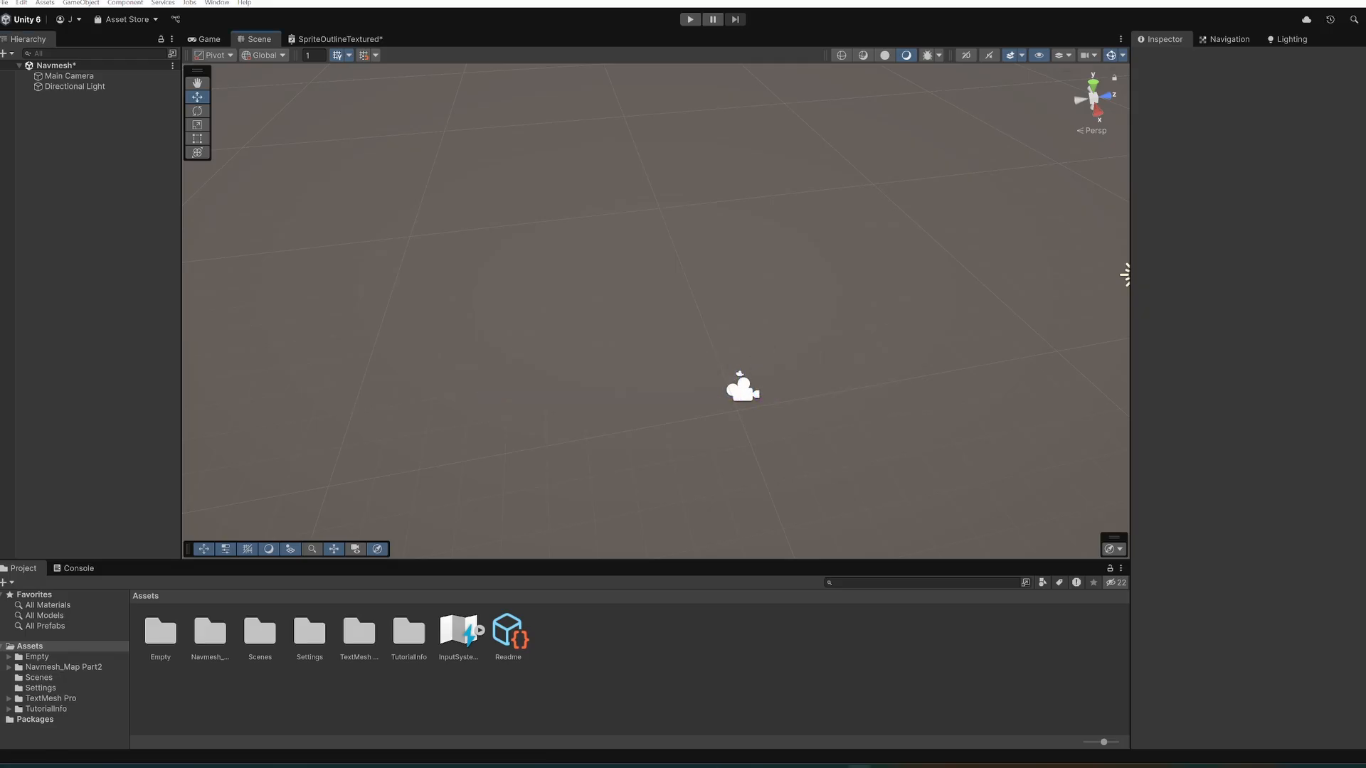
# Add a NavMesh Surface object to the scene from the Hierarchy AI menu.
pyautogui.rightClick(95, 174)
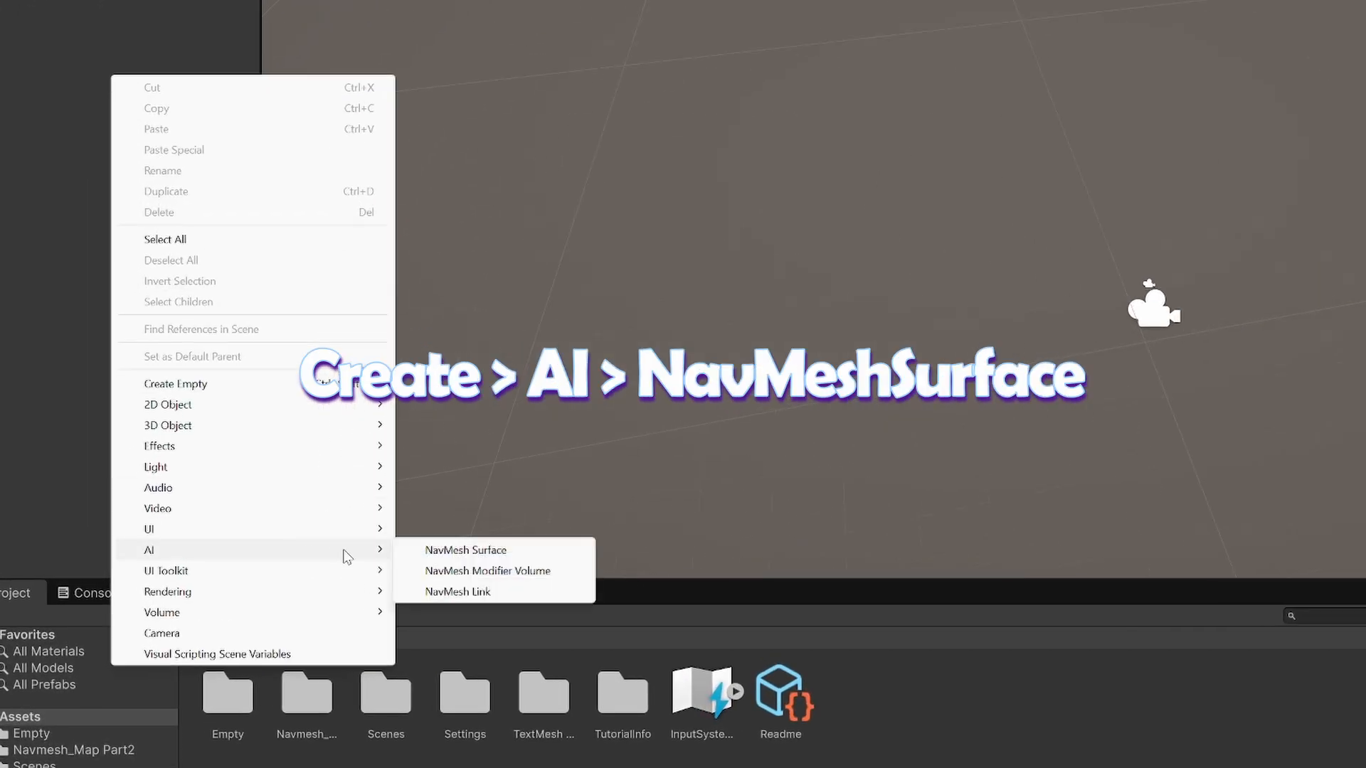
pyautogui.click(465, 549)
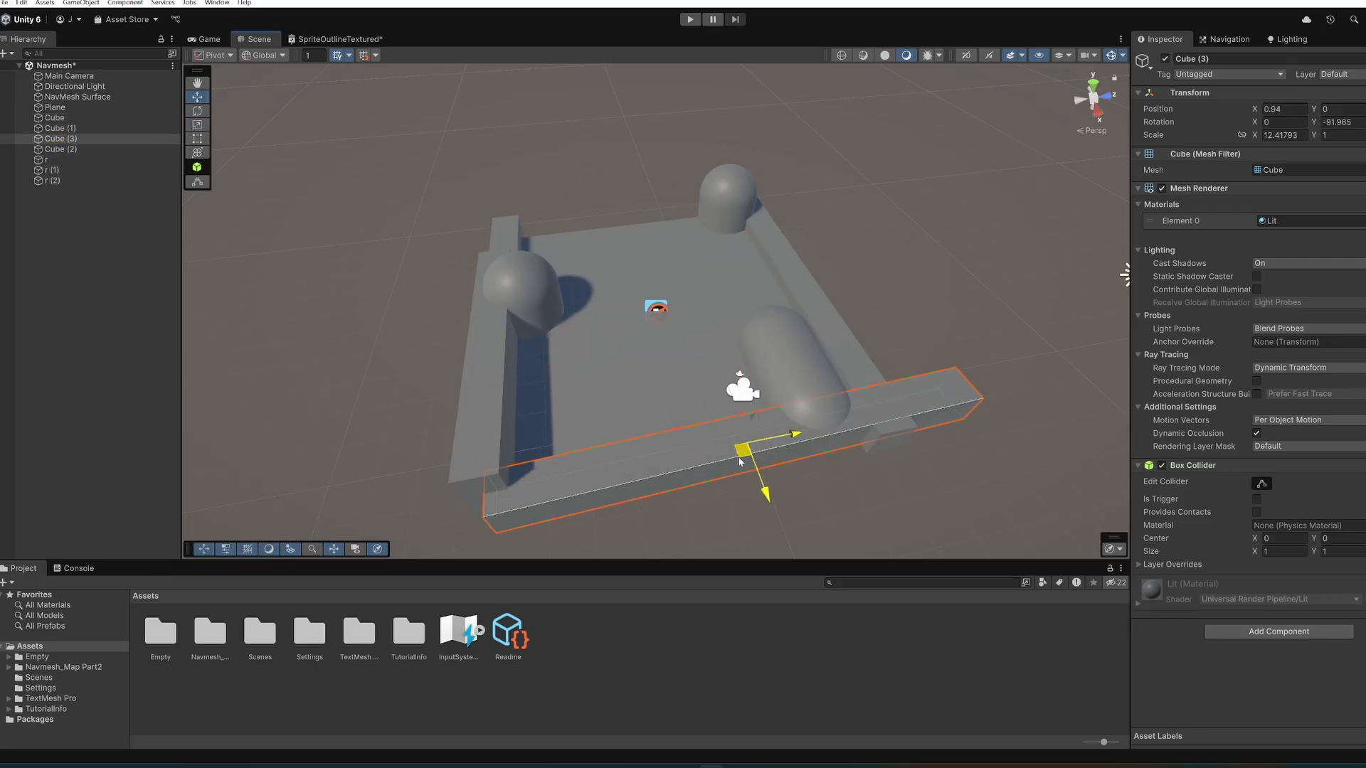
pyautogui.click(1279, 478)
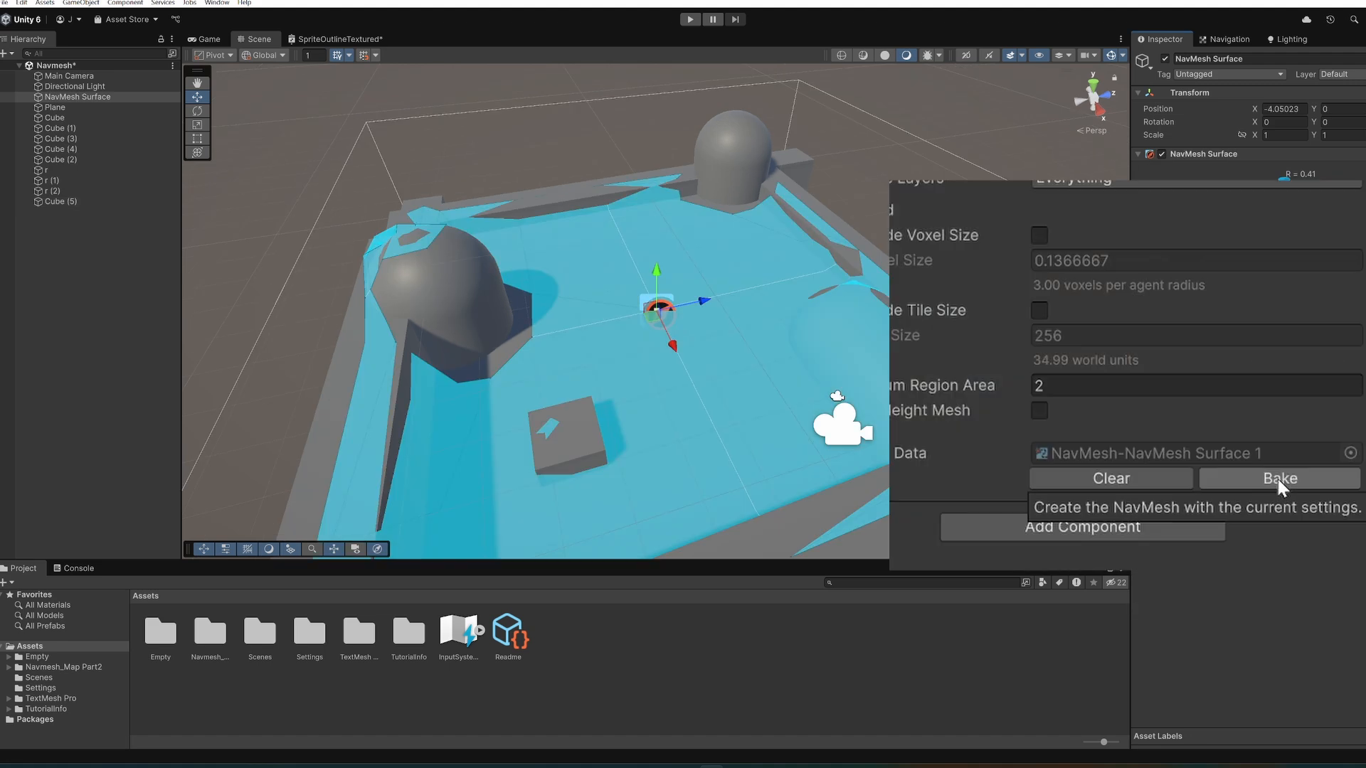
# Bake the NavMesh Surface and show the walkable navmesh in the AI Navigation overlay.
pyautogui.click(1277, 478)
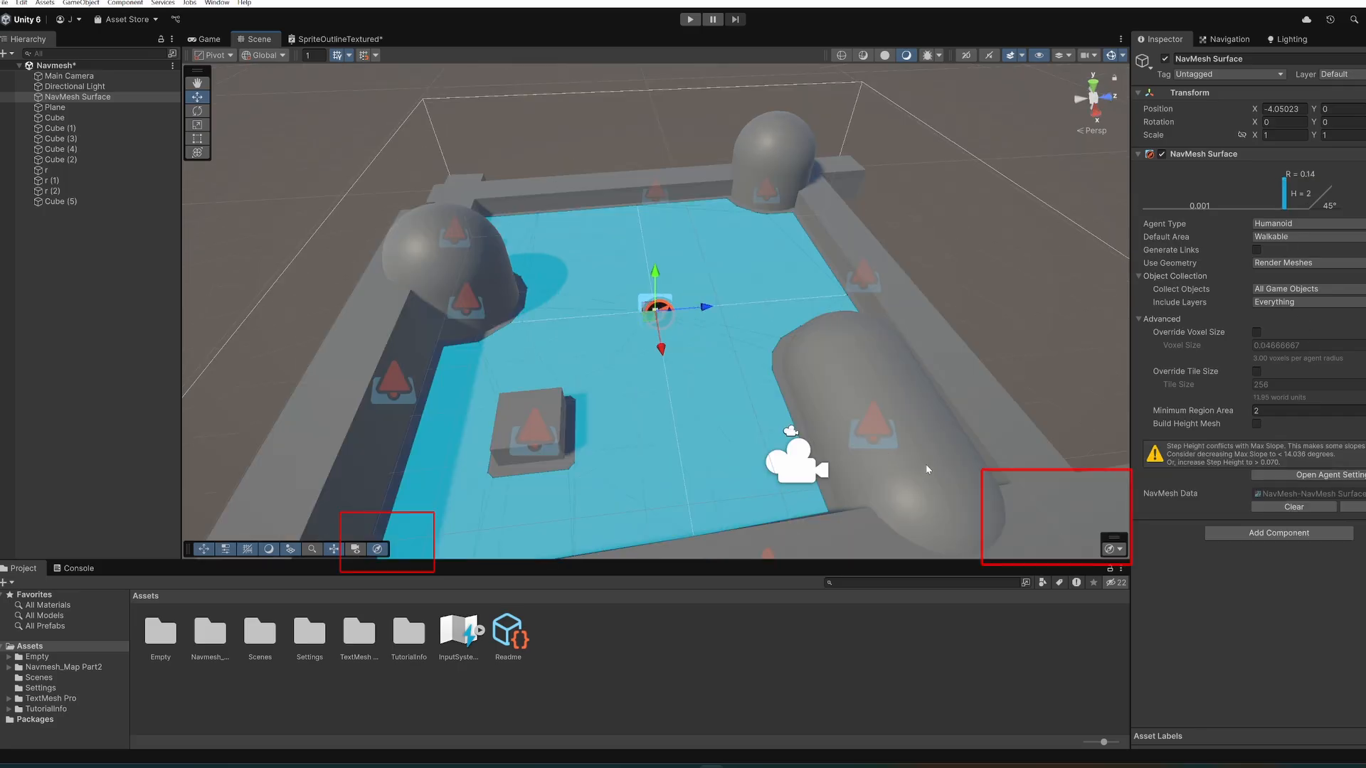
pyautogui.click(1114, 547)
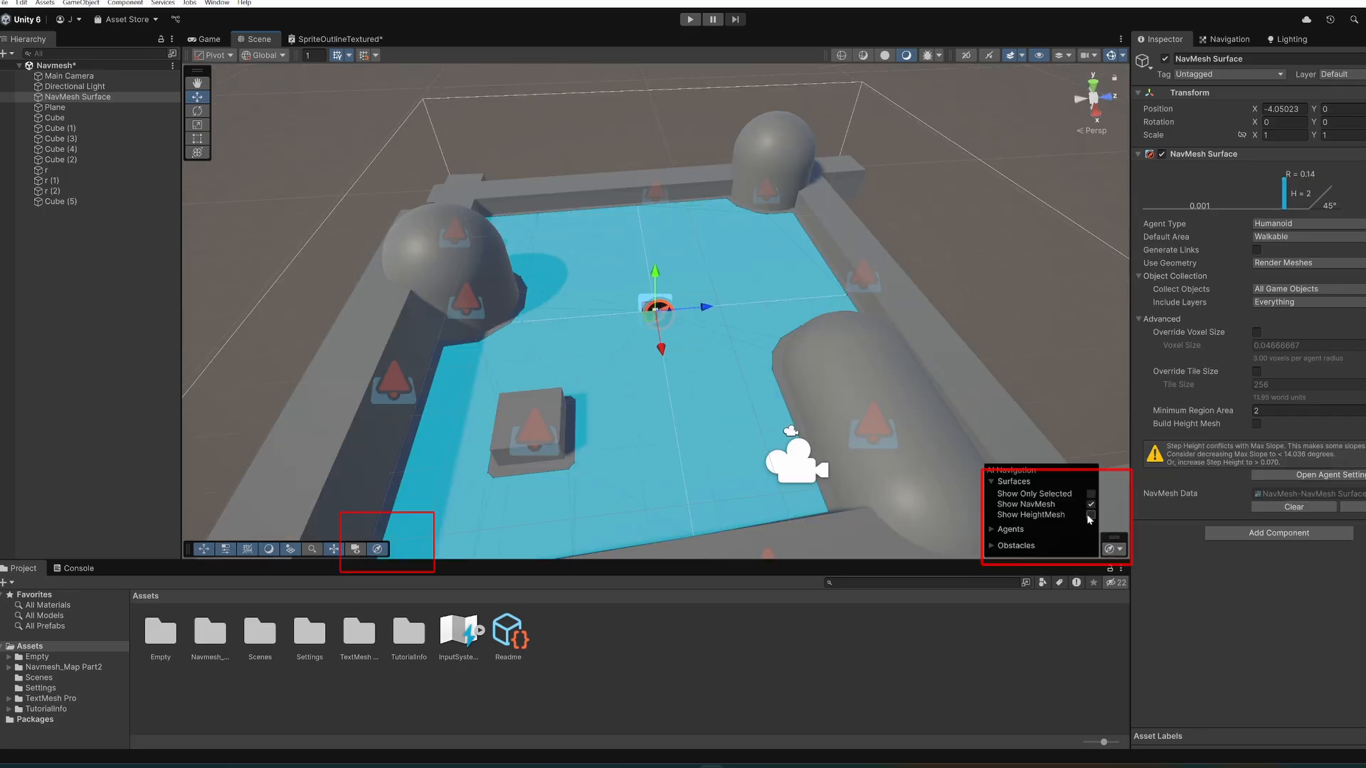
pyautogui.click(1225, 40)
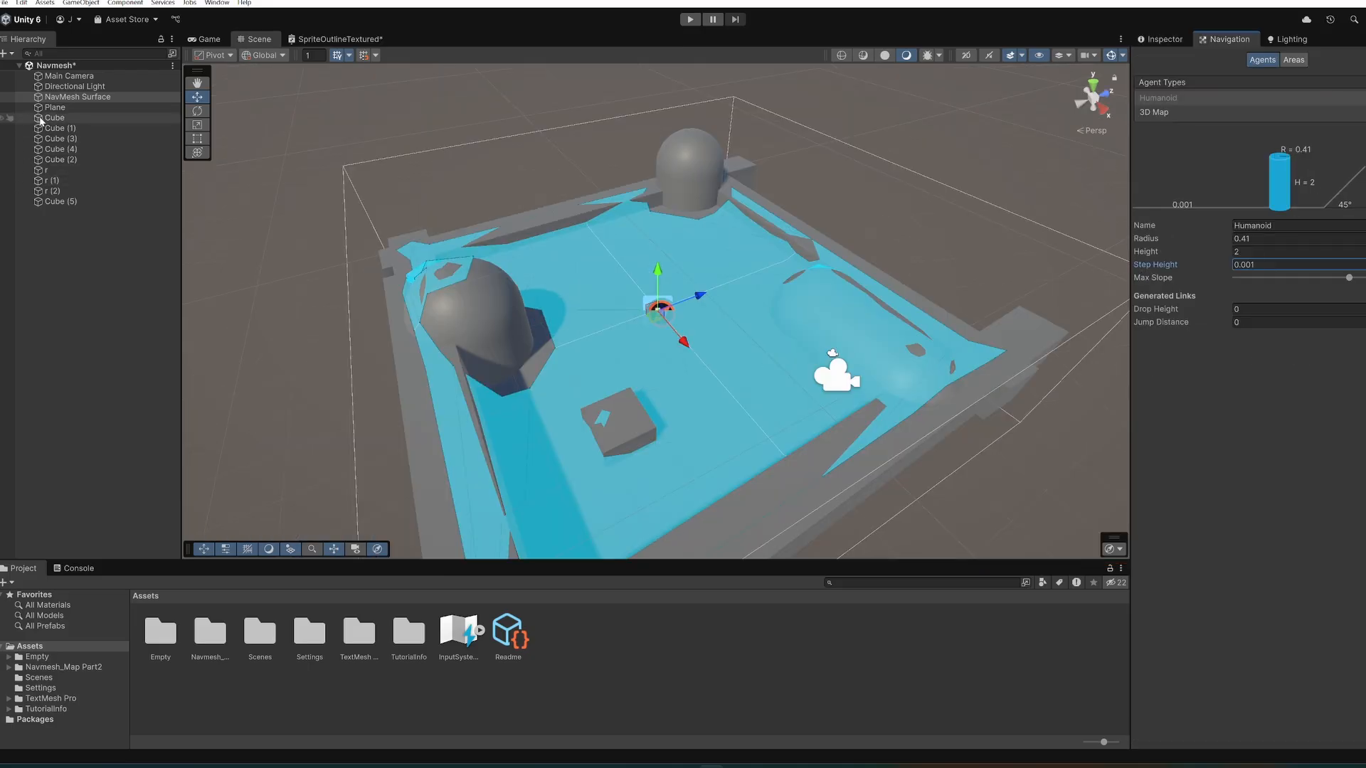
# Set the humanoid agent's Step Height to 0.001 in the Navigation agent settings.
pyautogui.click(1162, 40)
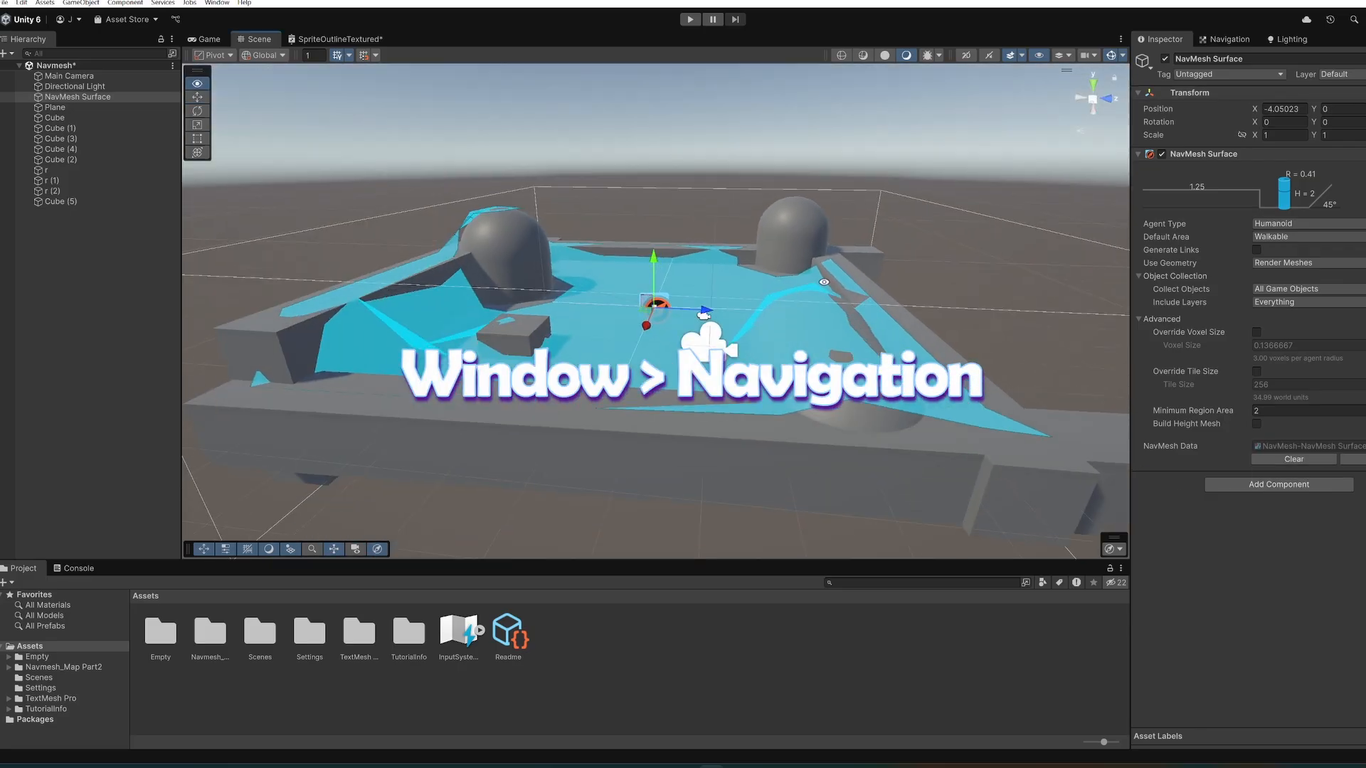
pyautogui.click(1302, 223)
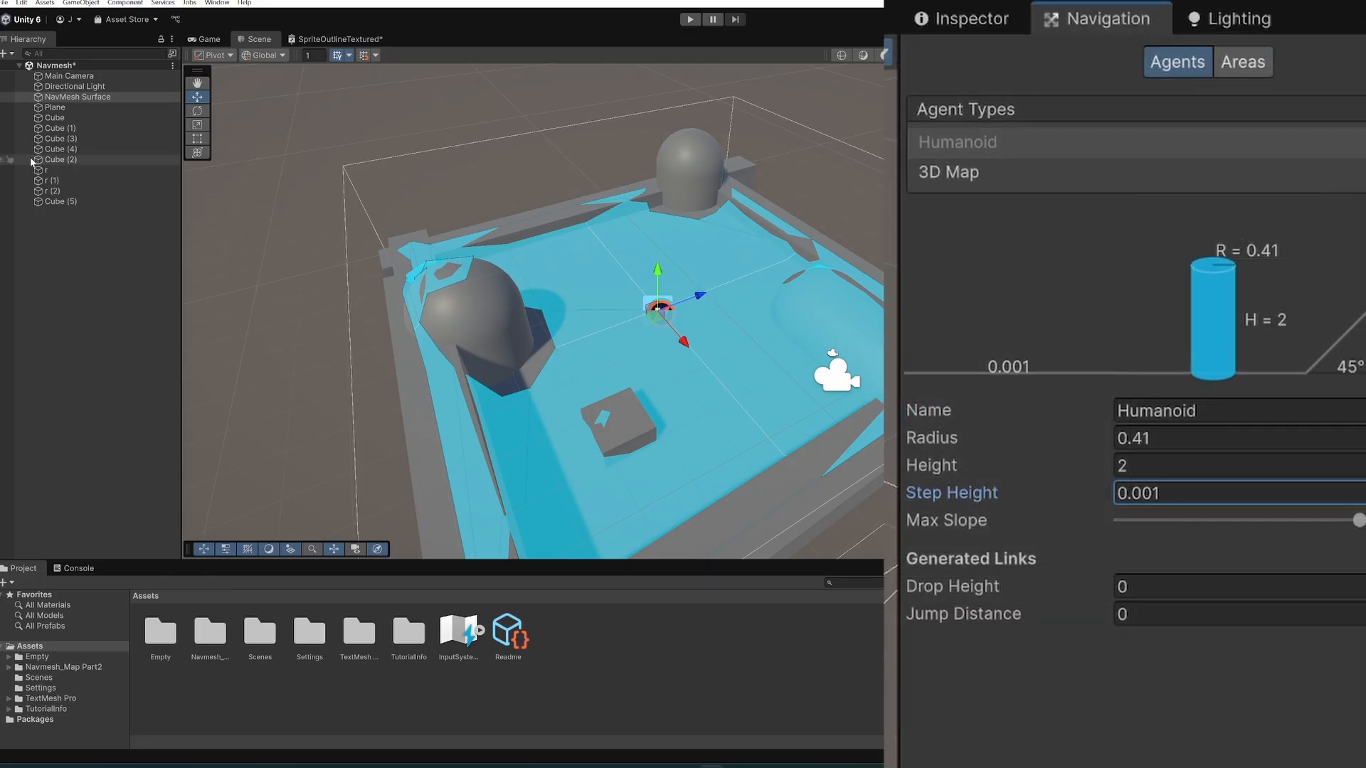
pyautogui.click(963, 17)
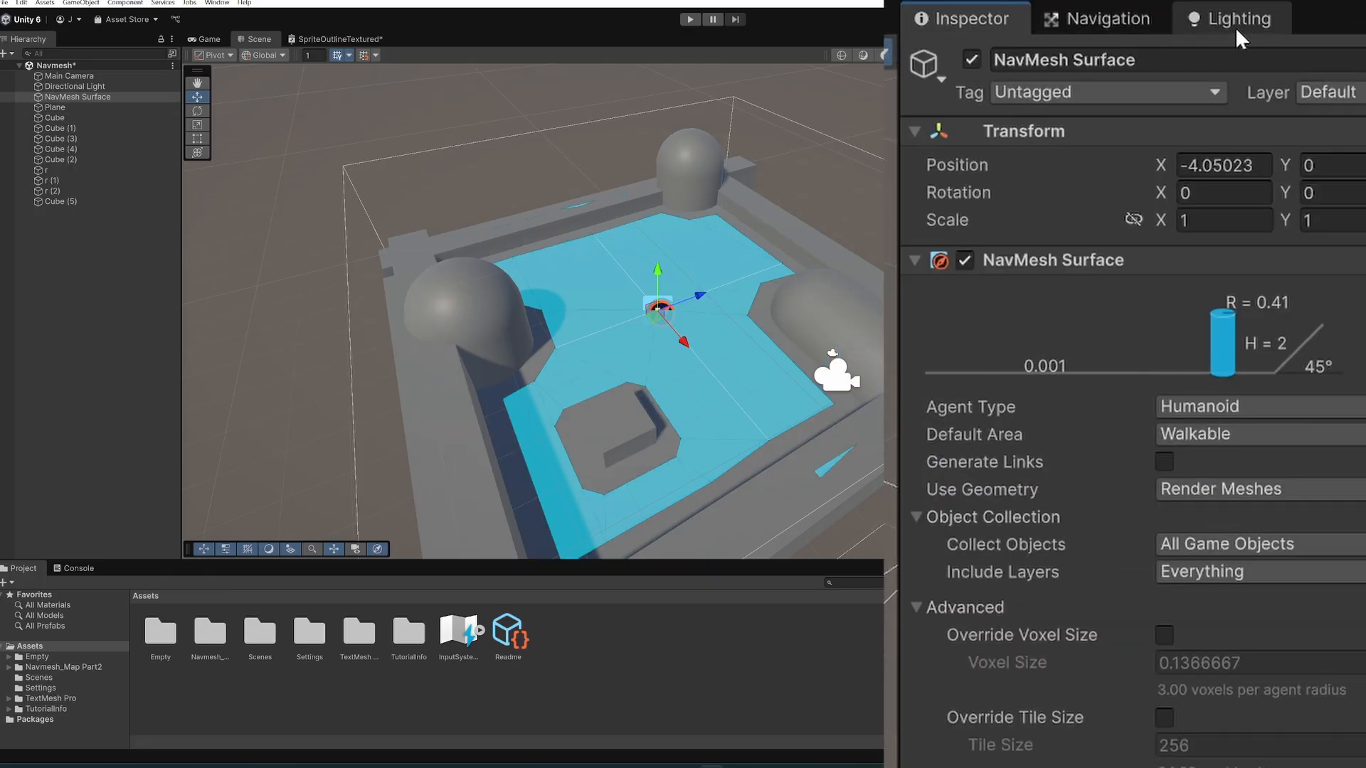
# Give the obstacles NavMesh Modifier components with Override Area enabled so they carve out cleanly.
pyautogui.moveTo(1206, 340); pyautogui.dragTo(1236, 340)
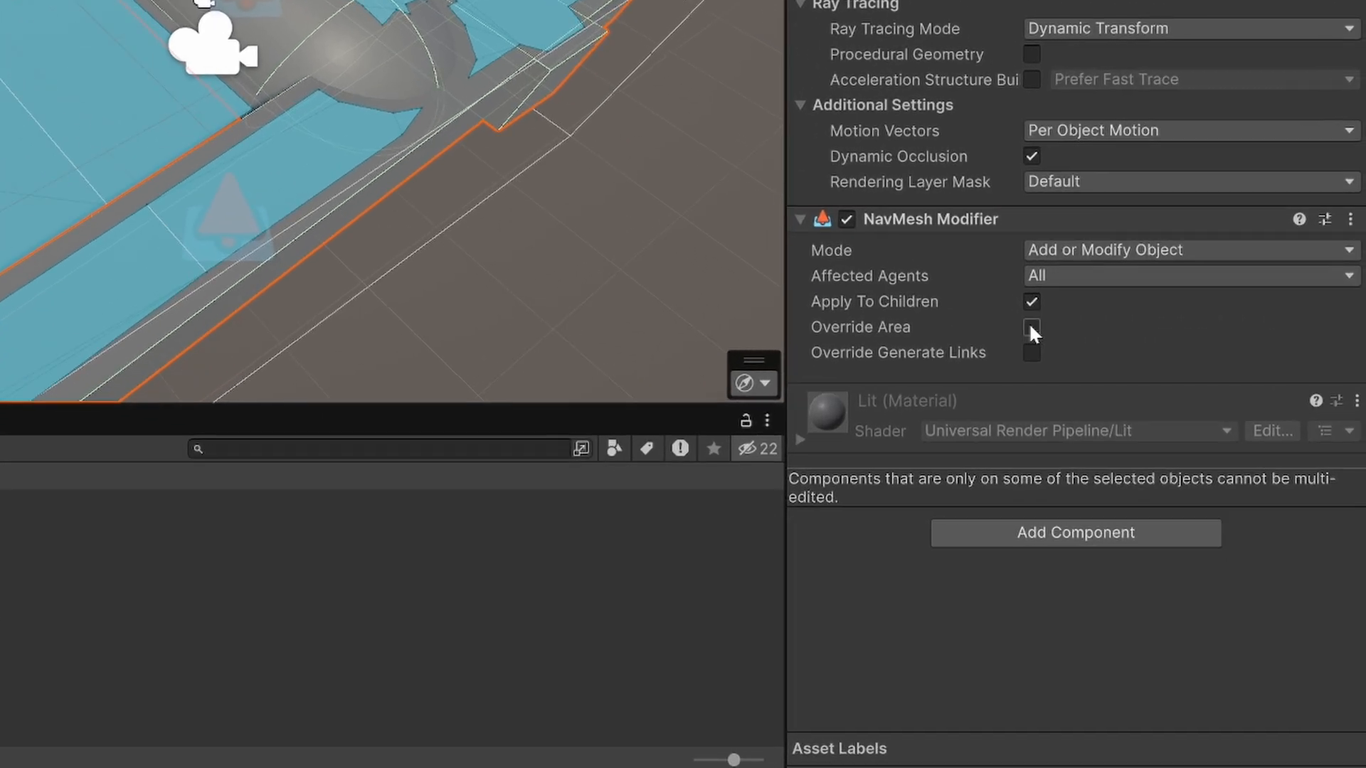
pyautogui.click(1031, 328)
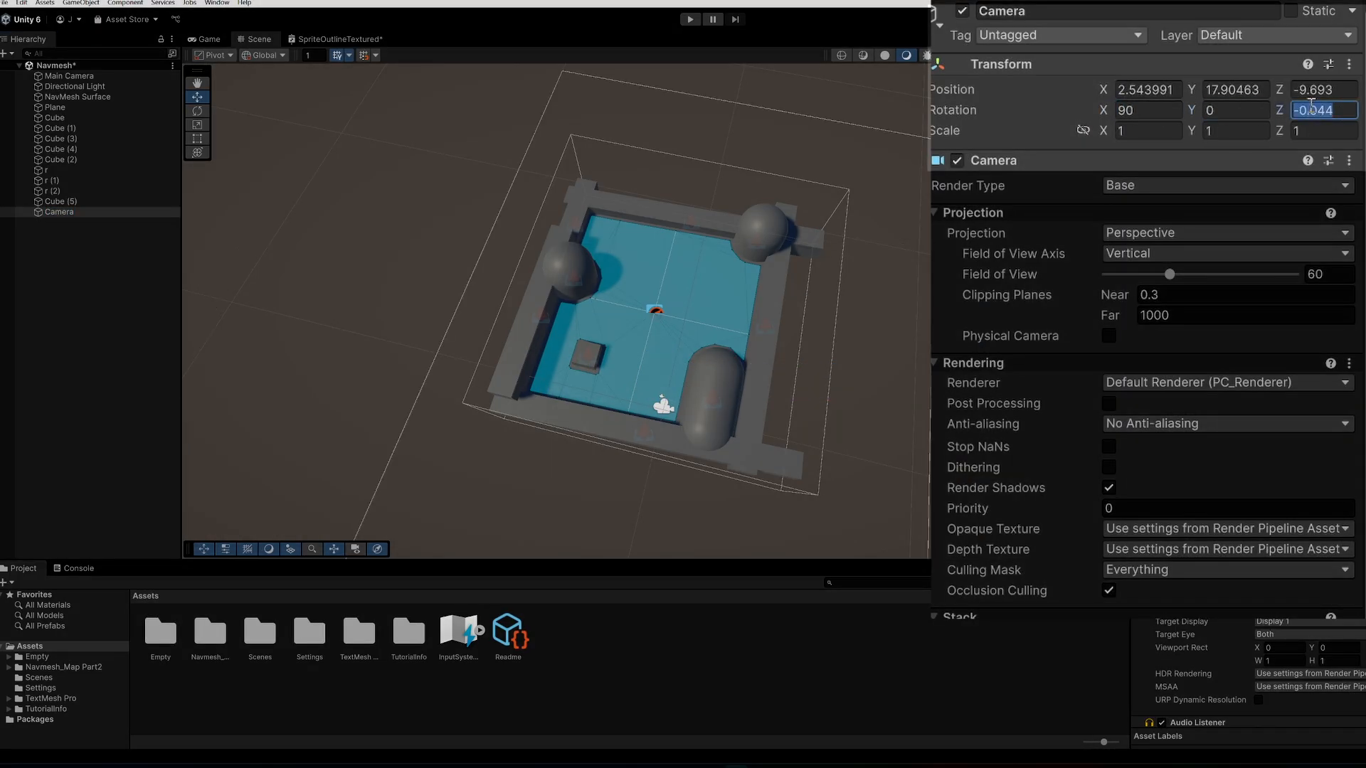
# Rotate the new camera X 90 to face down and assign a Map render texture as its Output Texture.
pyautogui.click(1225, 232)
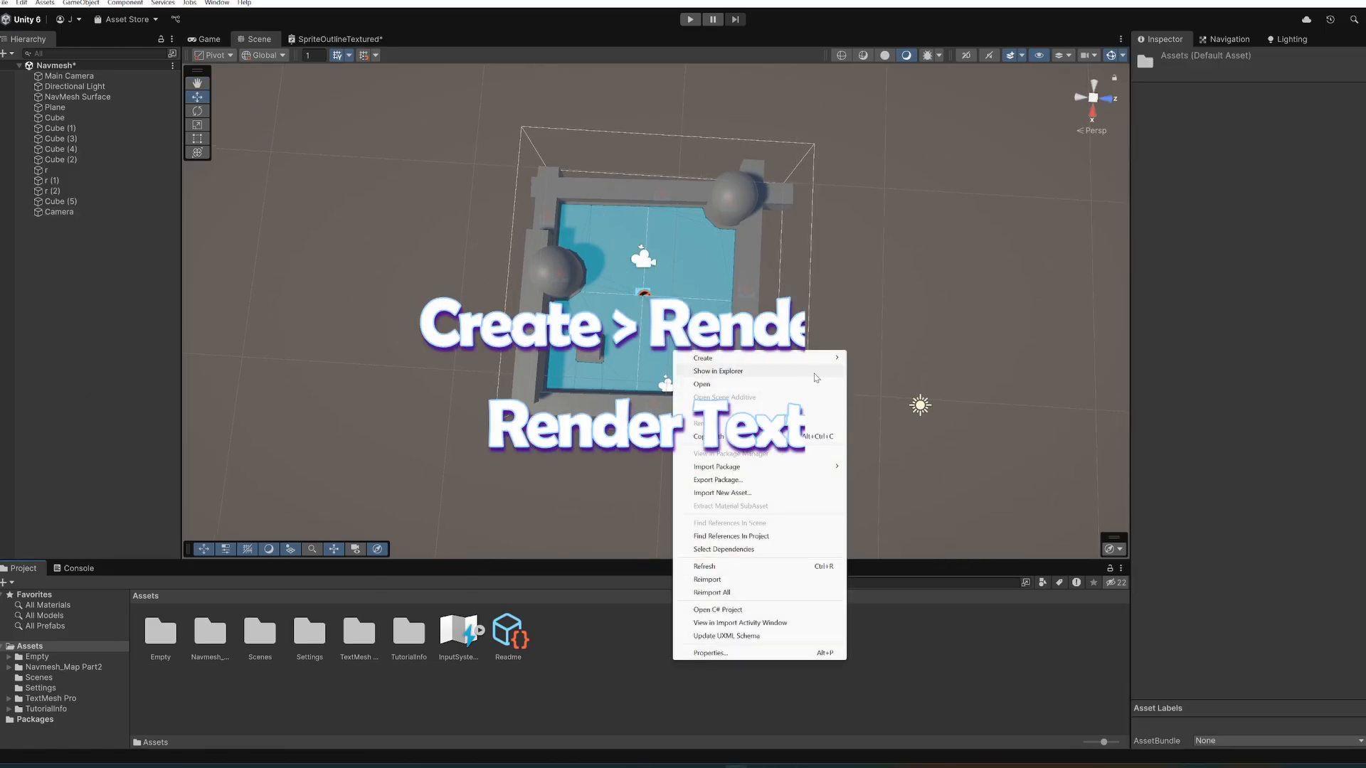
pyautogui.click(701, 359)
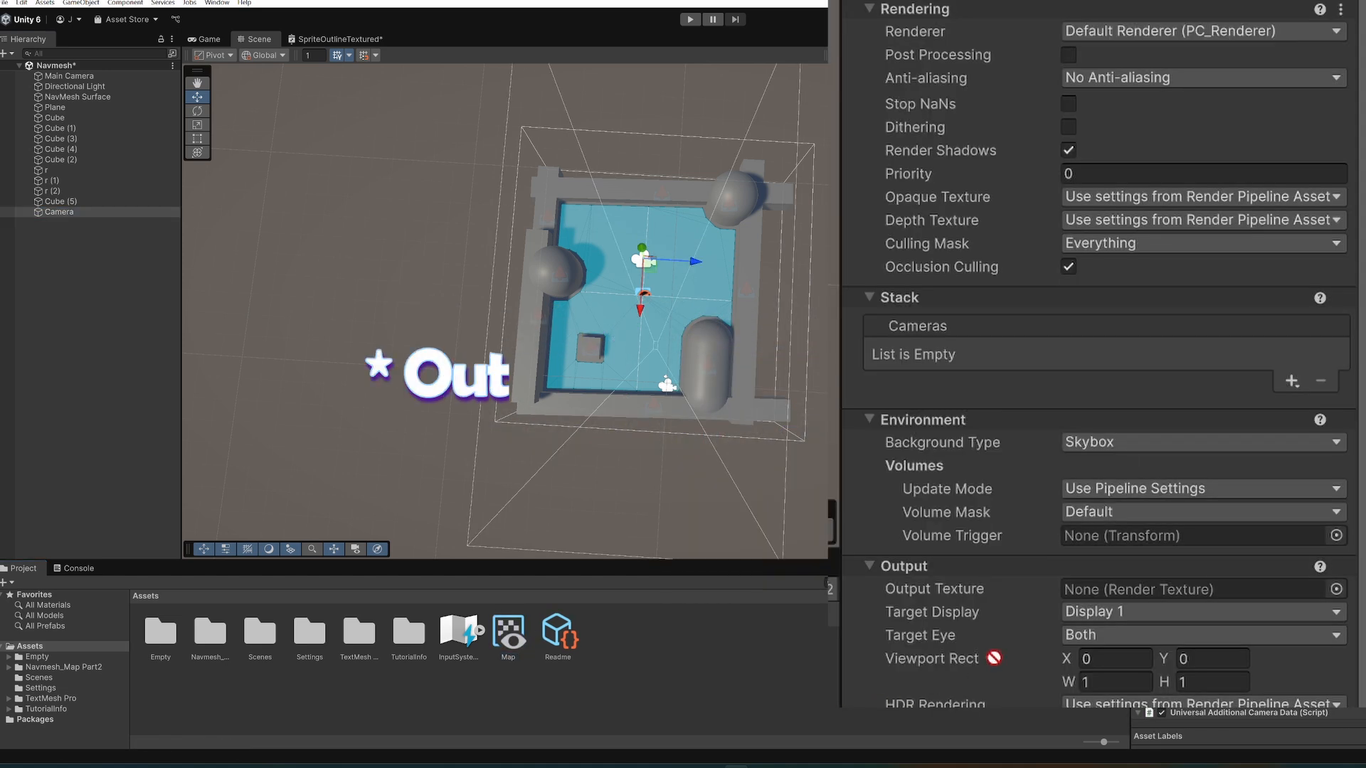
pyautogui.click(1202, 589)
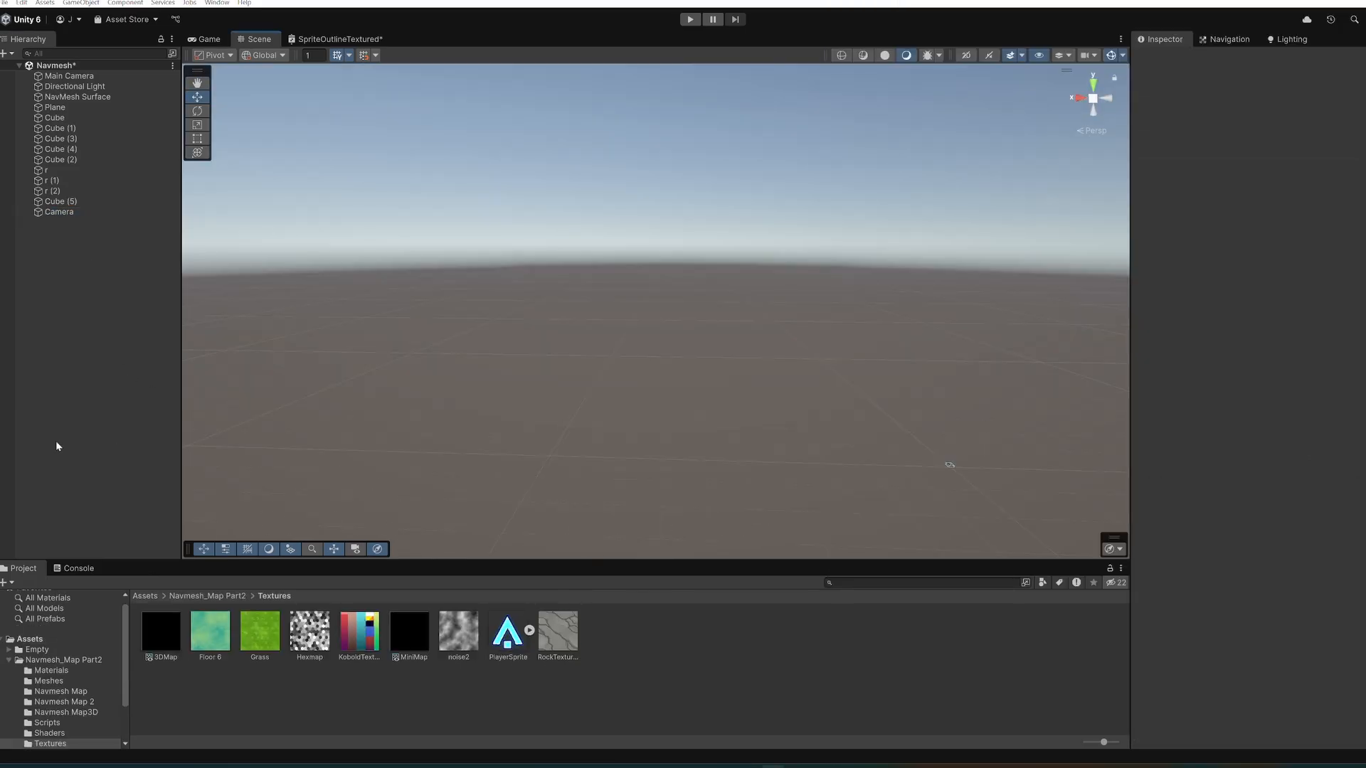
# Add a Raw Image UI element sized 500 by 500 showing the Map render texture.
pyautogui.rightClick(57, 445)
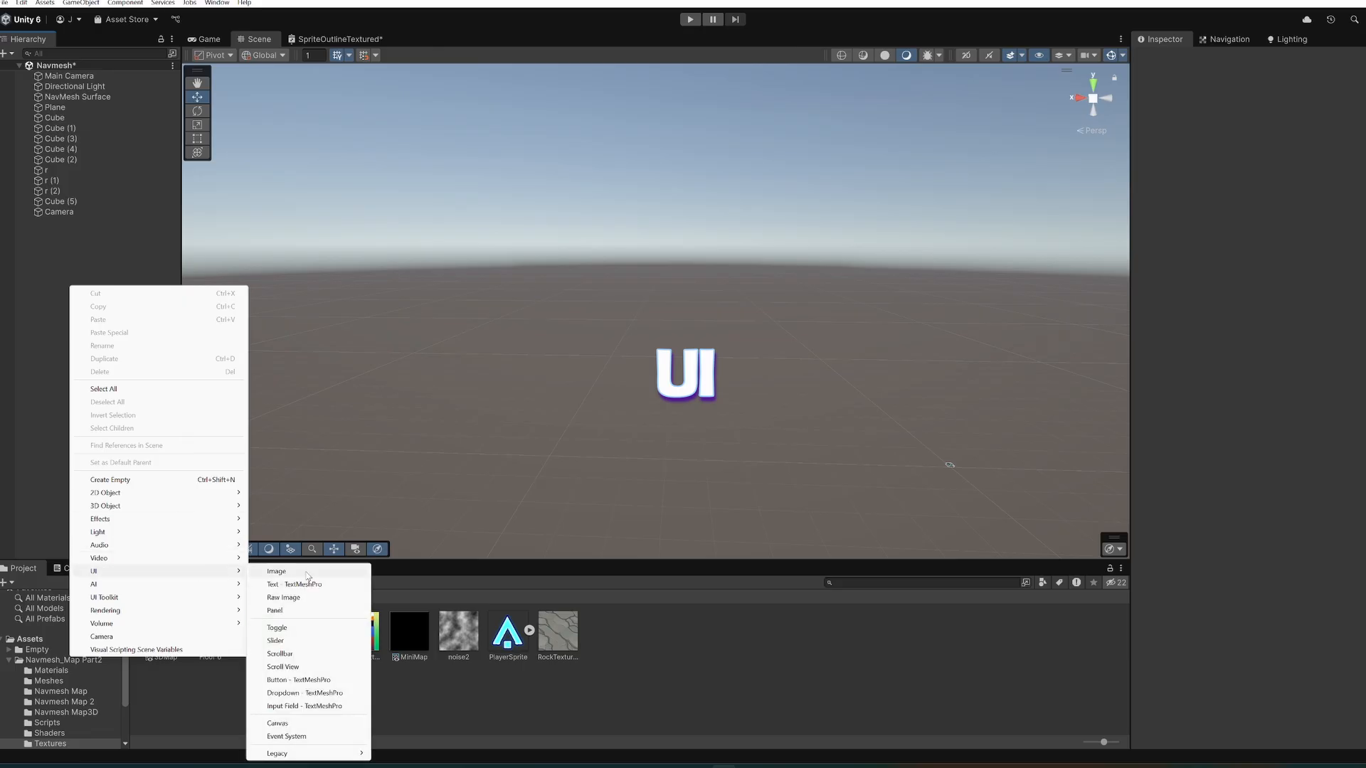
pyautogui.click(283, 597)
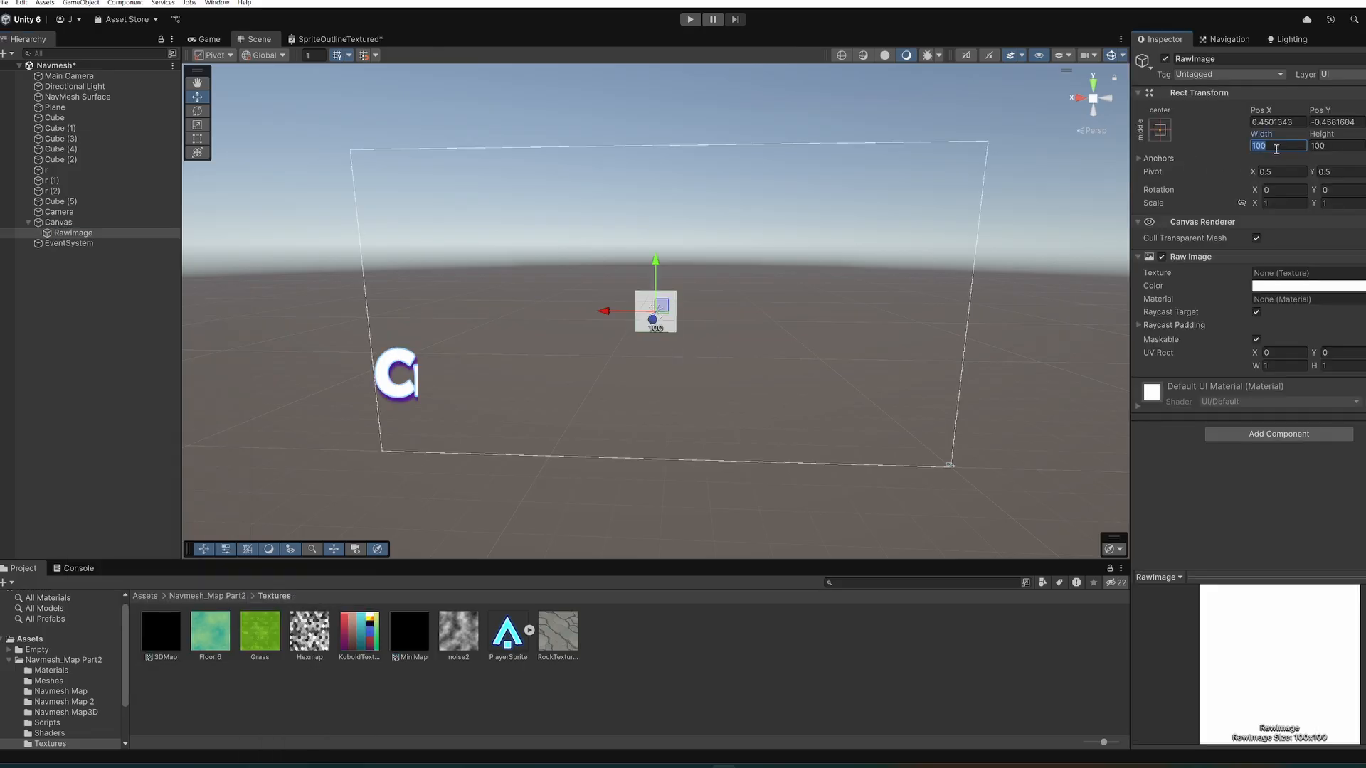
pyautogui.write('500')
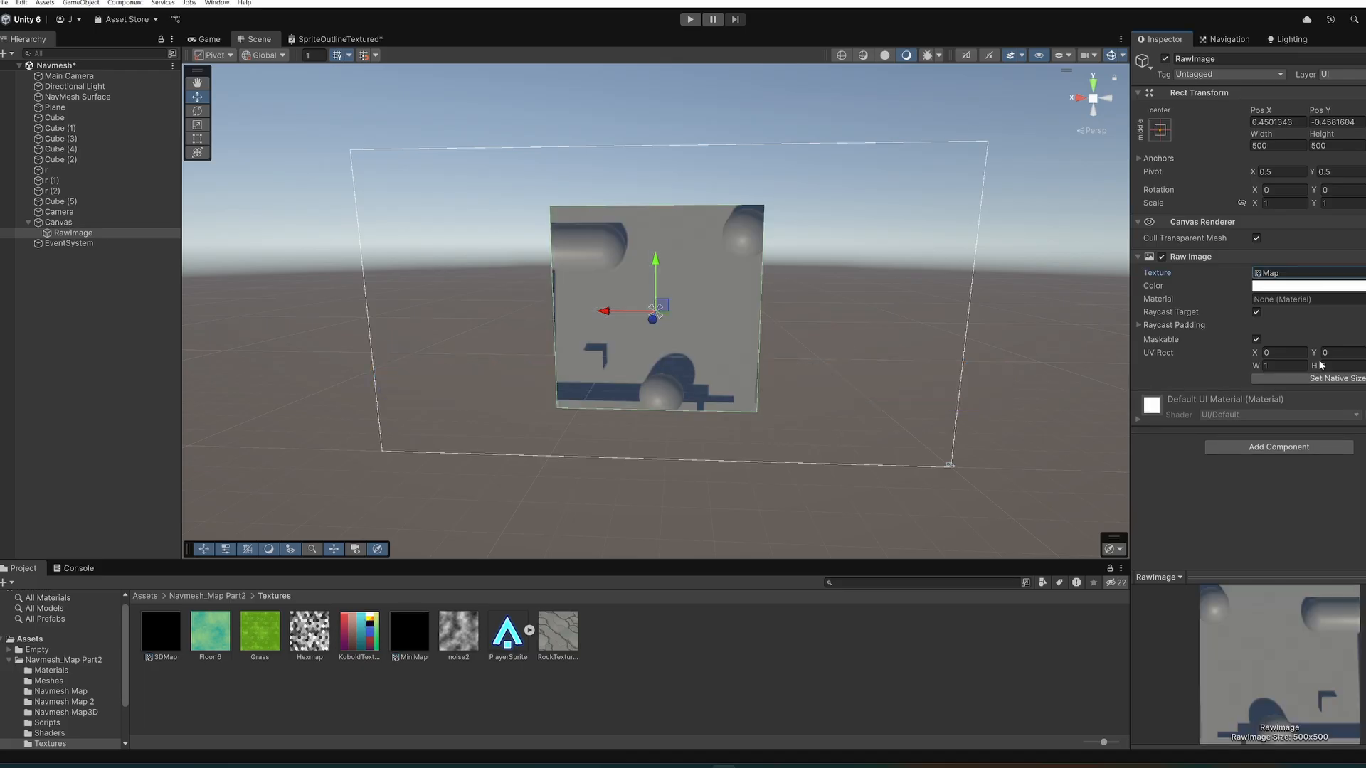
pyautogui.click(73, 232)
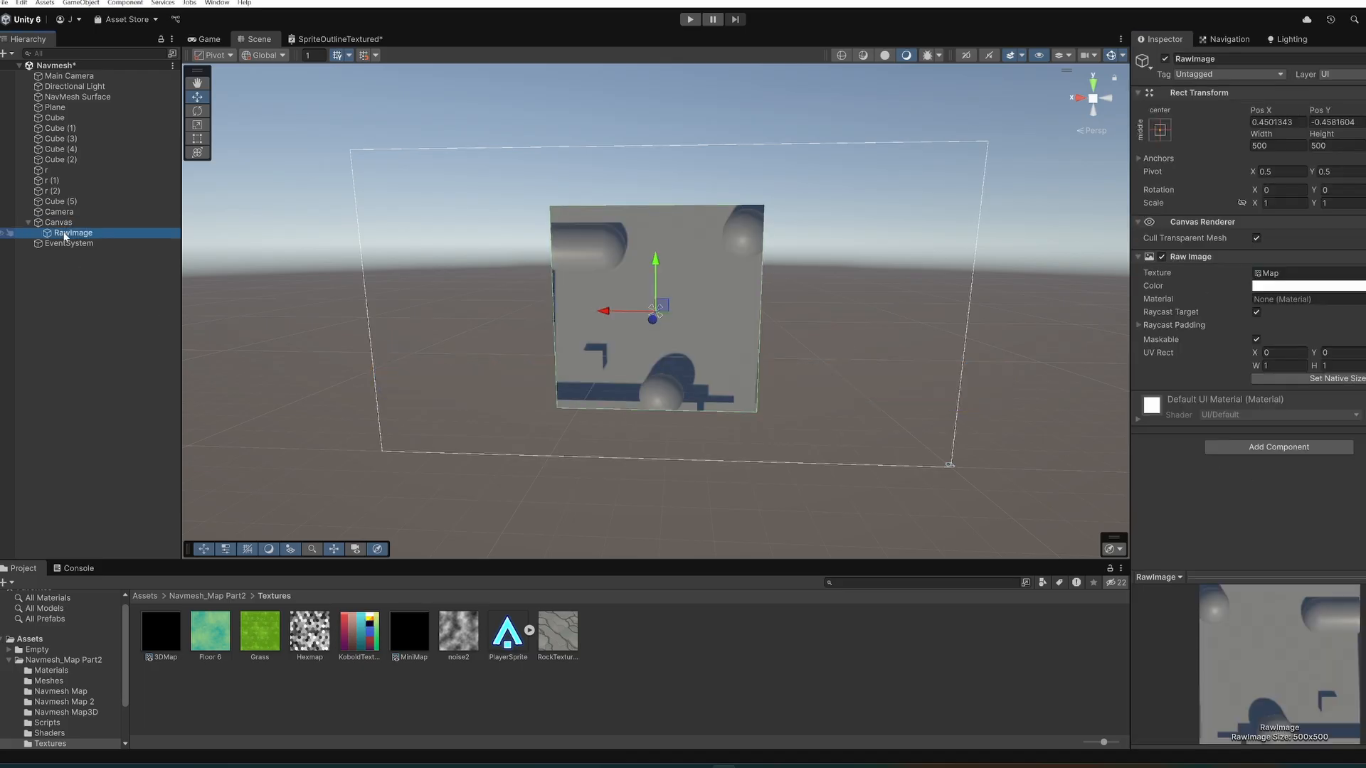
# Change the top-down camera's Background Type for the minimap render.
pyautogui.click(58, 212)
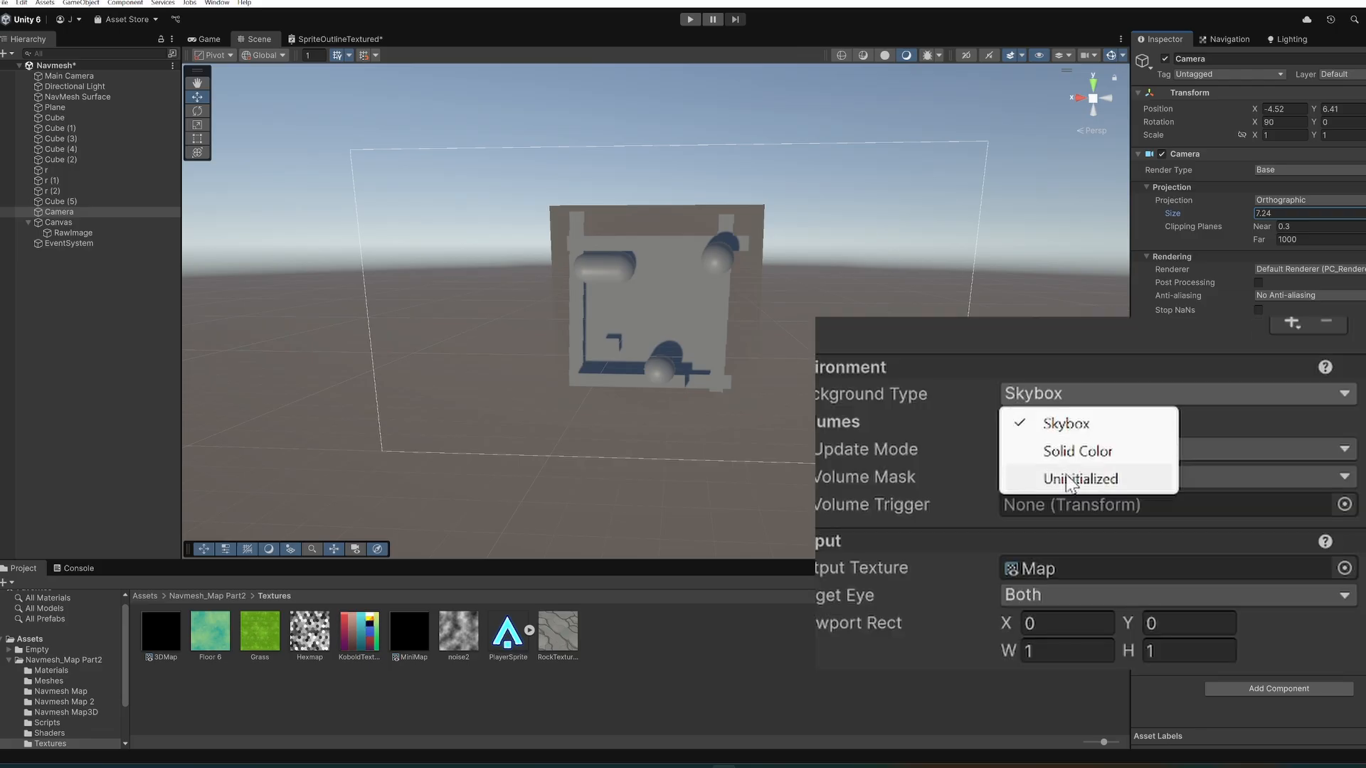
pyautogui.click(1077, 451)
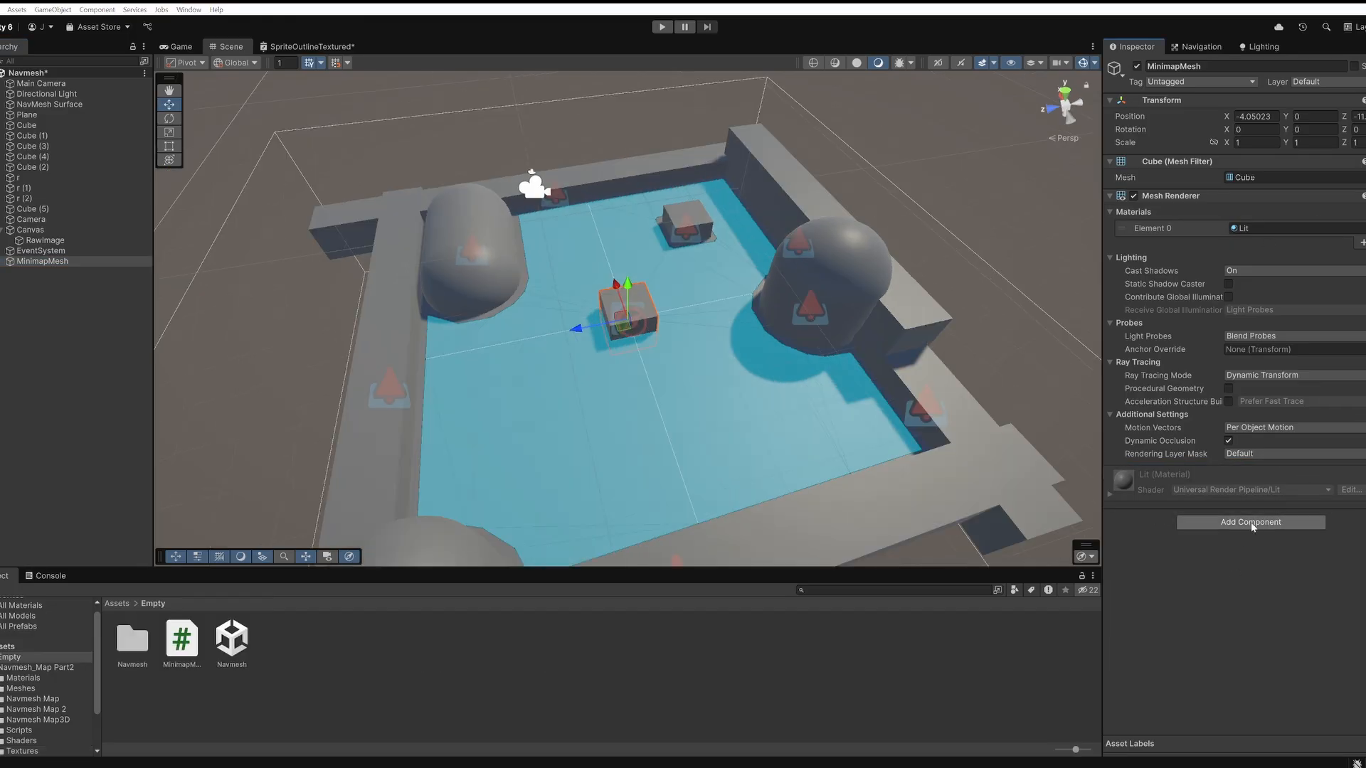
# Add the Minimap Mesh script to MinimapMesh and bake the navmesh into its mesh.
pyautogui.click(1250, 522)
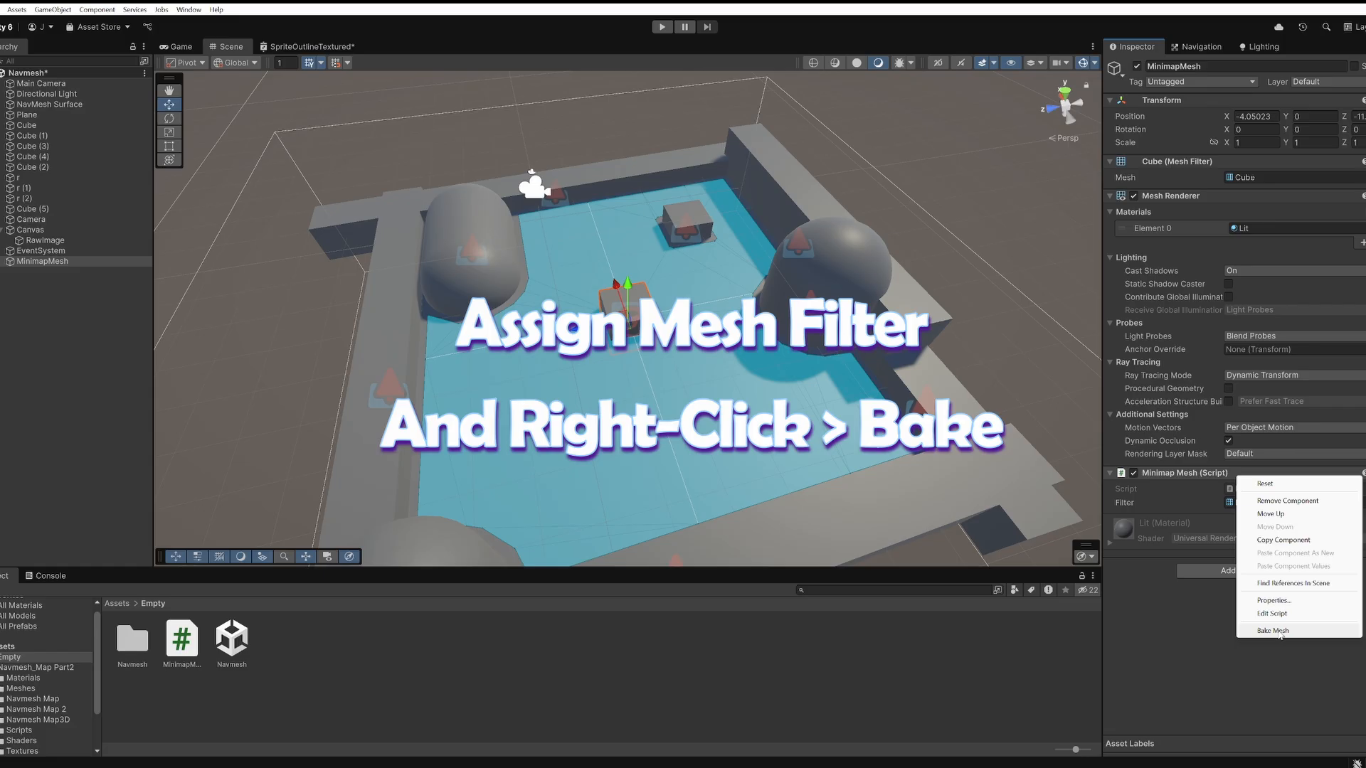
pyautogui.click(1273, 630)
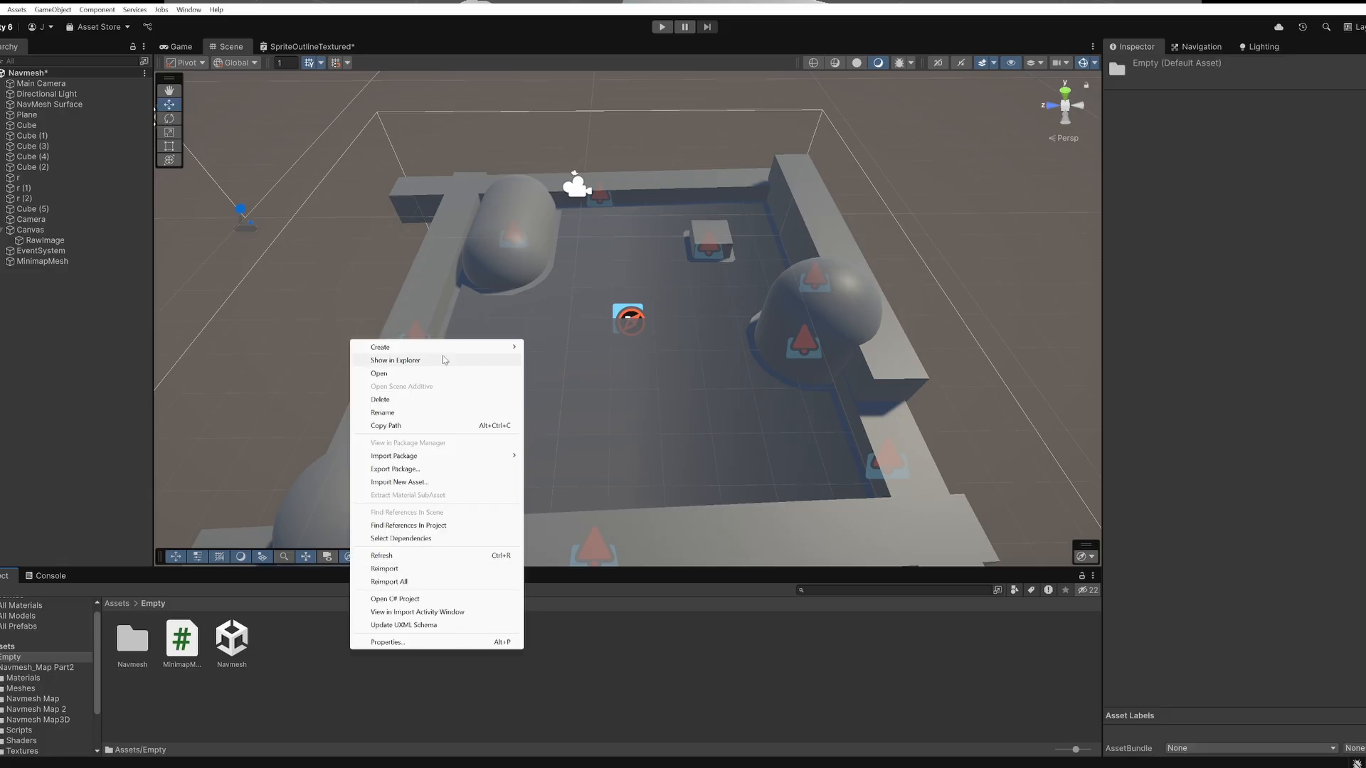
pyautogui.click(395, 347)
pyautogui.write('Map')
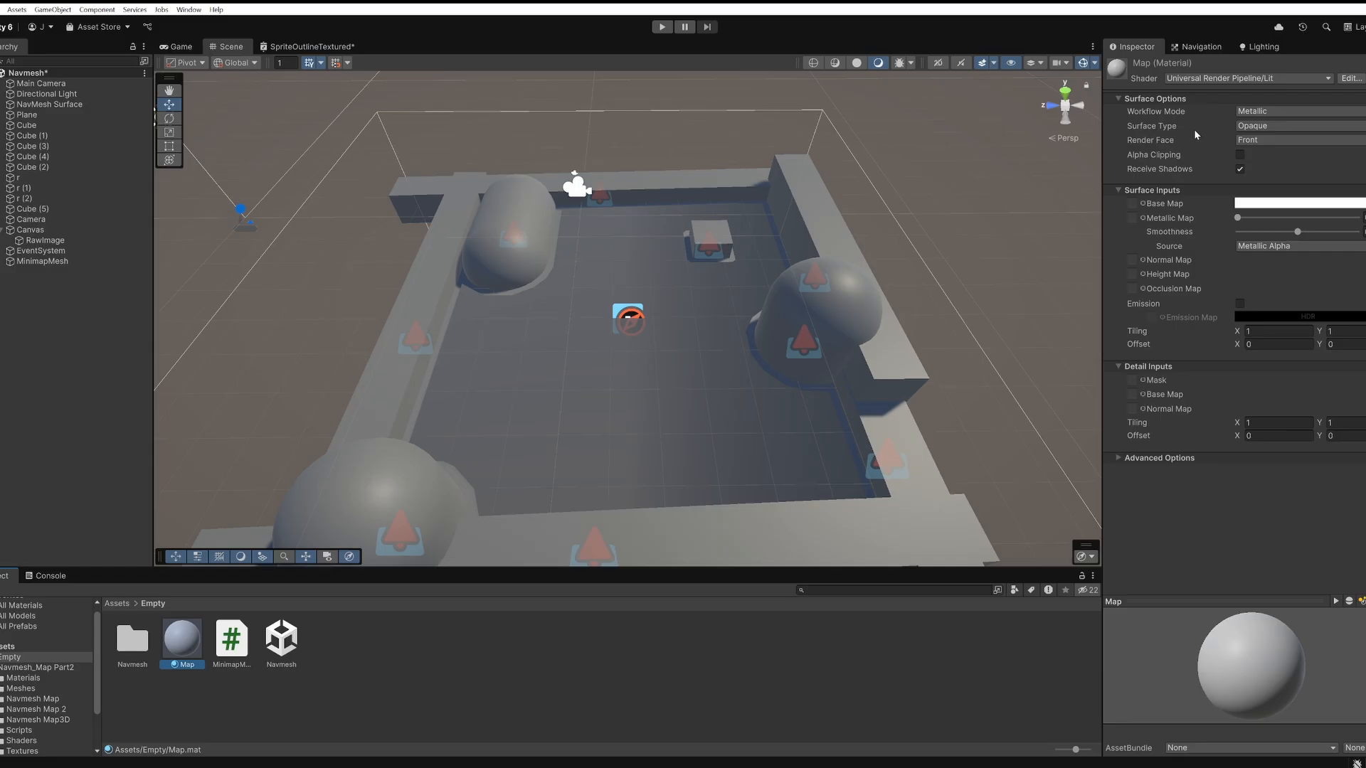
# Create a Minimap layer and put the MinimapMesh object on it.
pyautogui.click(1246, 77)
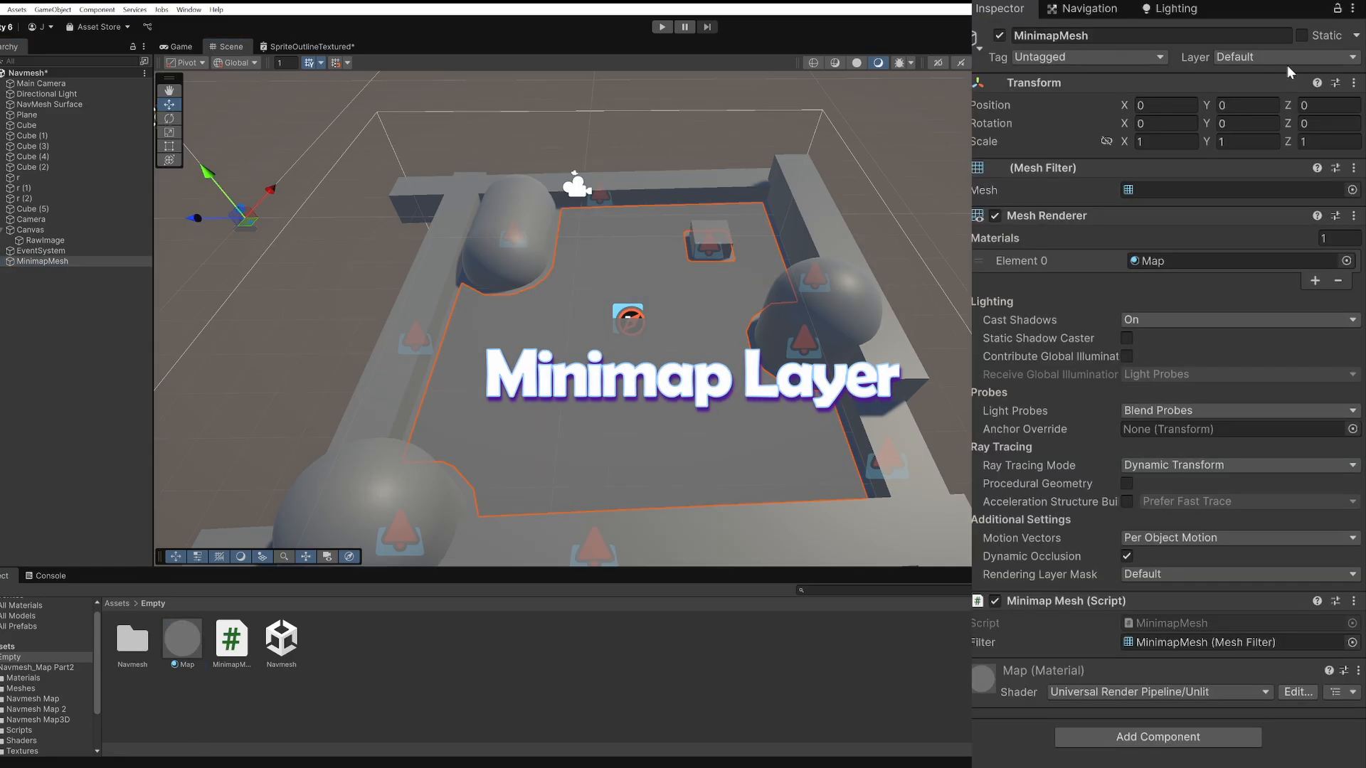
pyautogui.write('M')
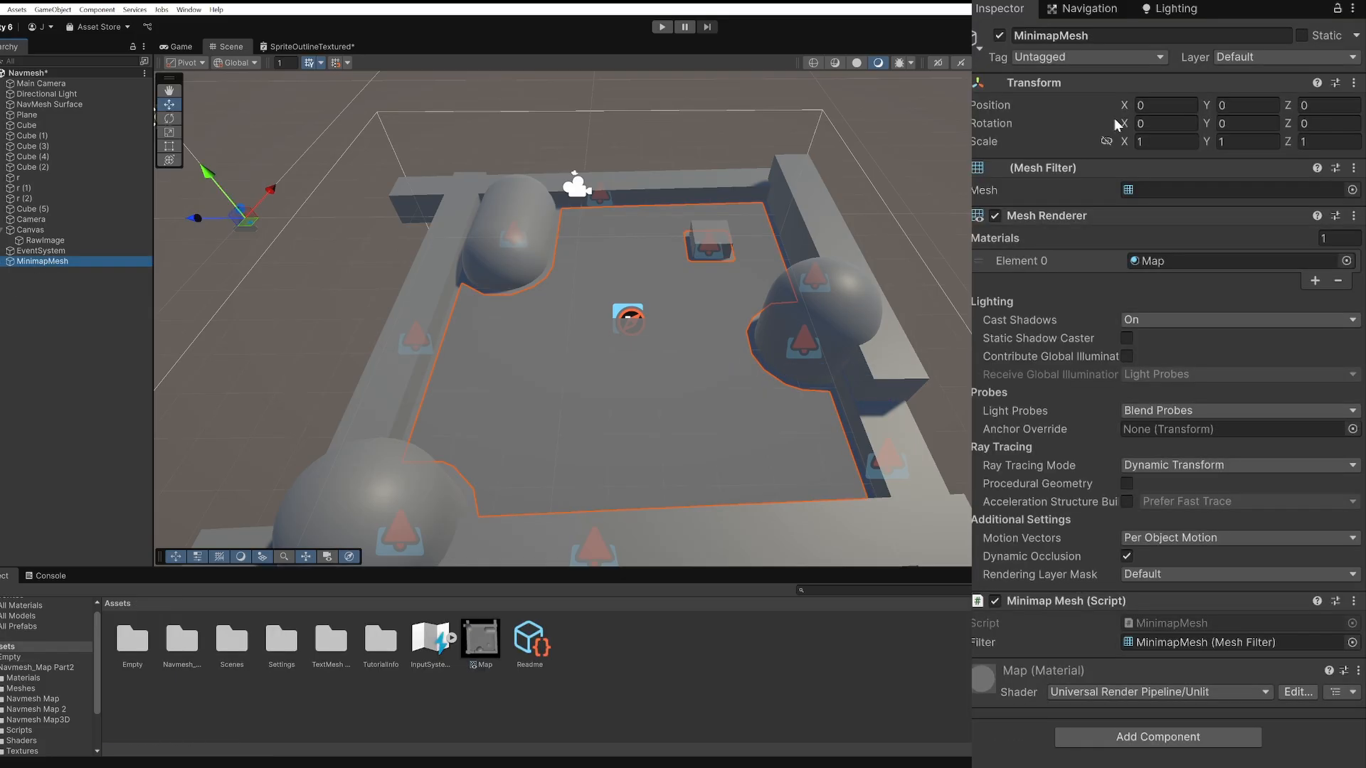
pyautogui.click(1281, 57)
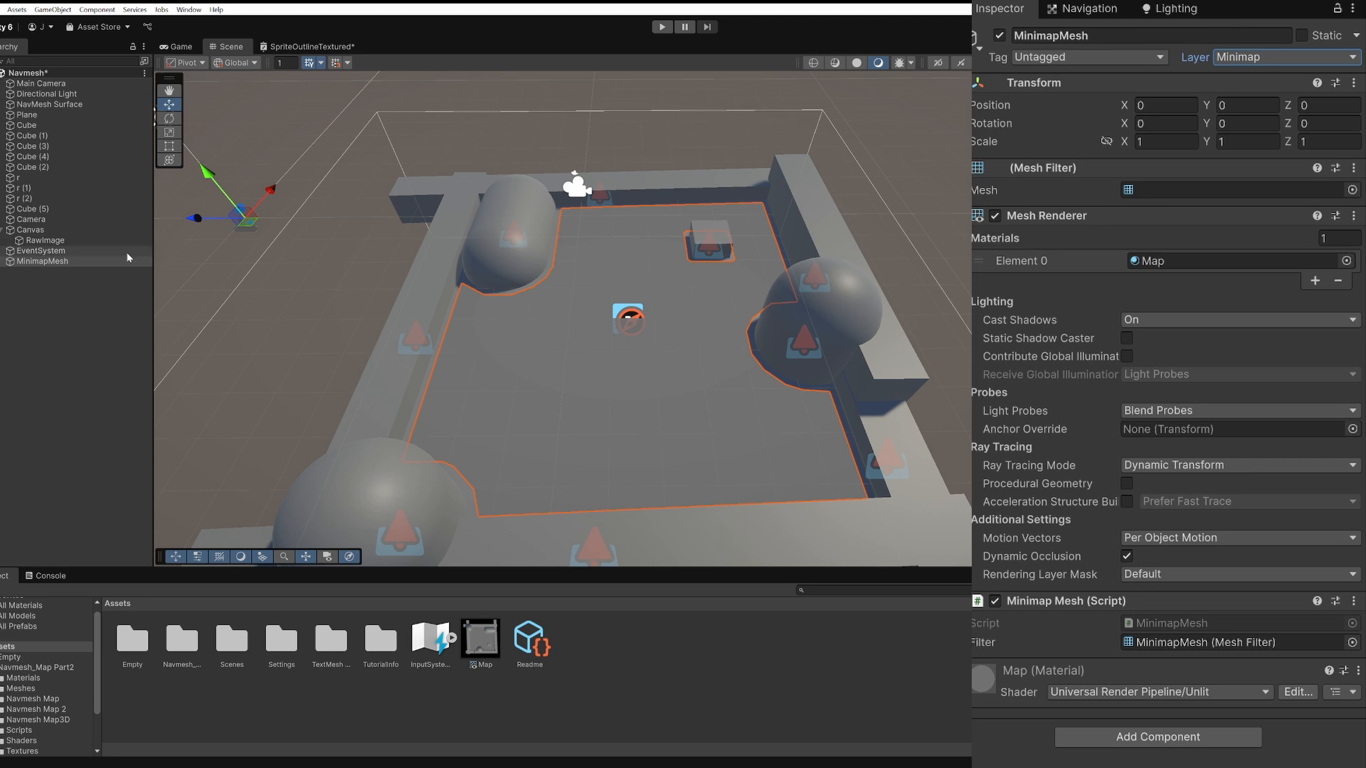
# Set the map camera's Culling Mask to Minimap only and check the result in Game view.
pyautogui.click(33, 219)
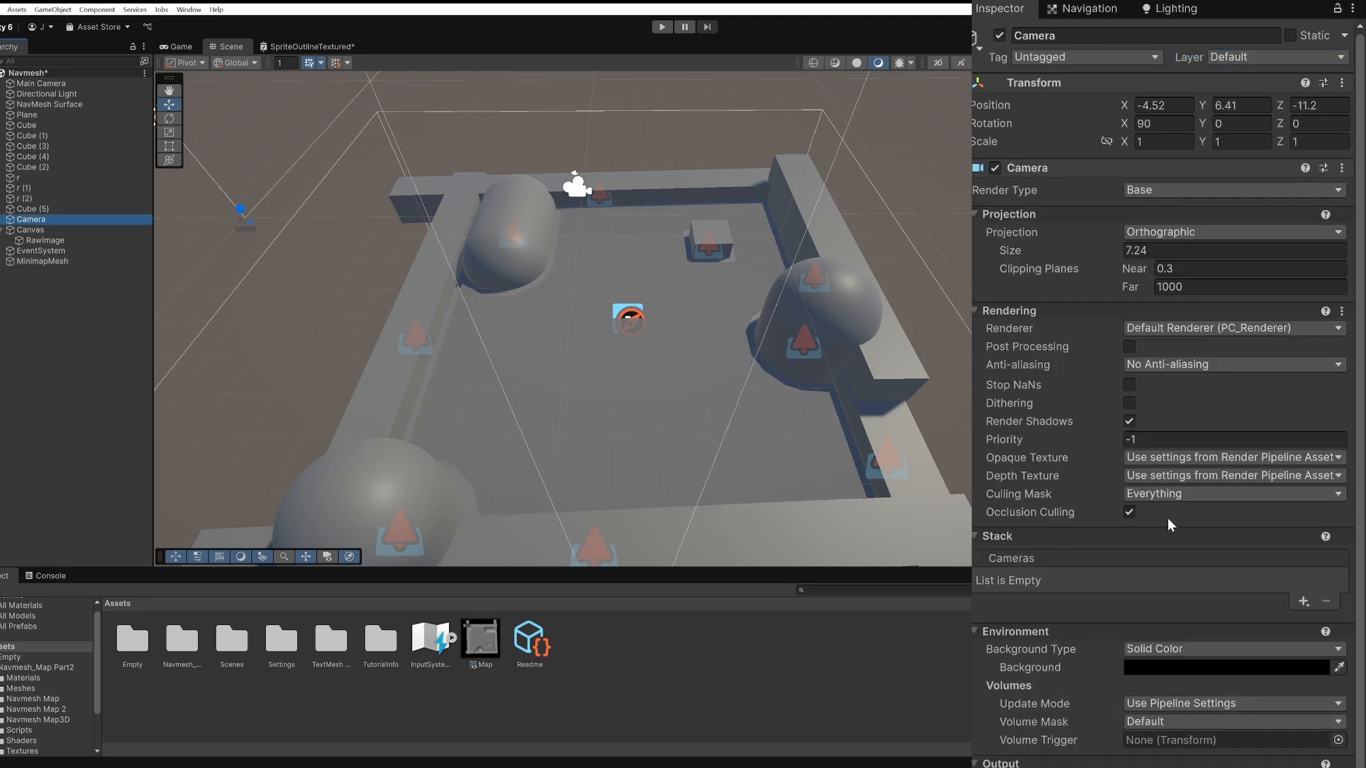
pyautogui.click(1232, 494)
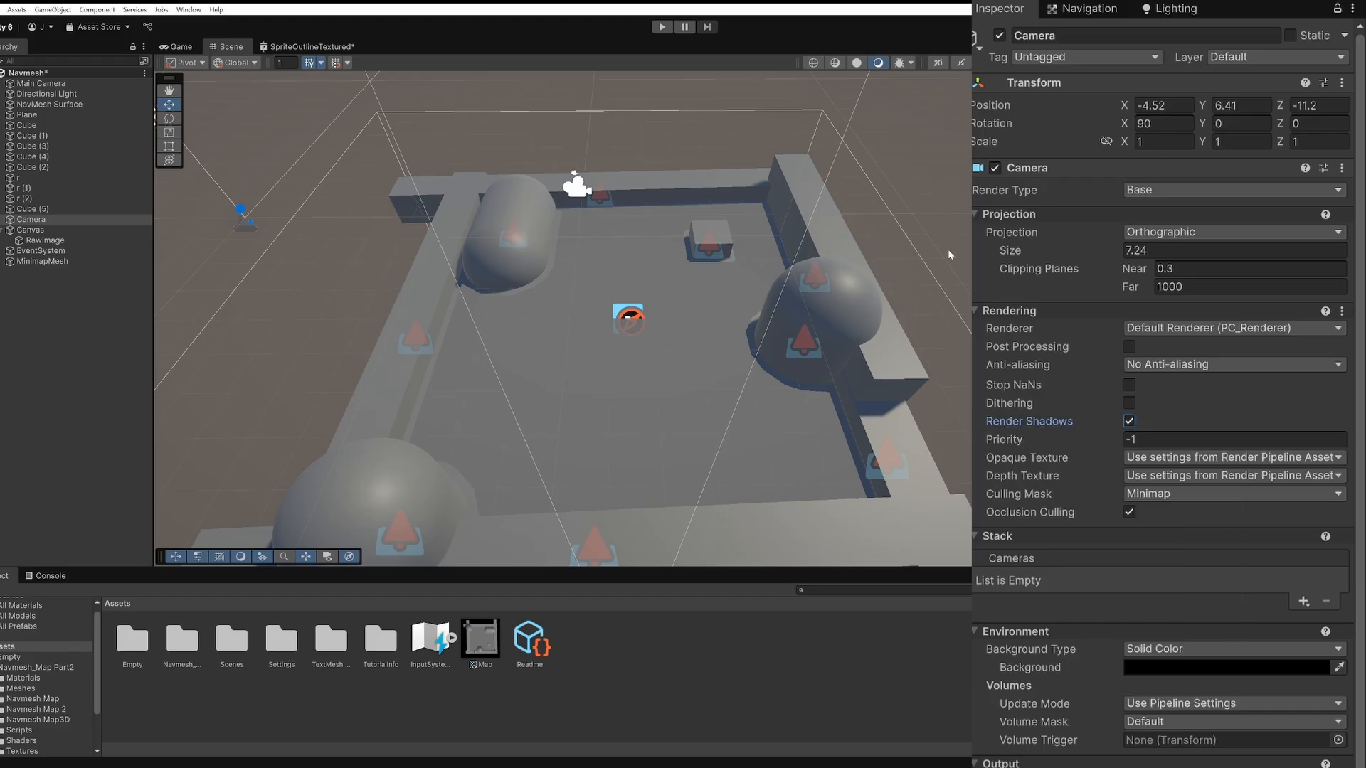
pyautogui.click(181, 46)
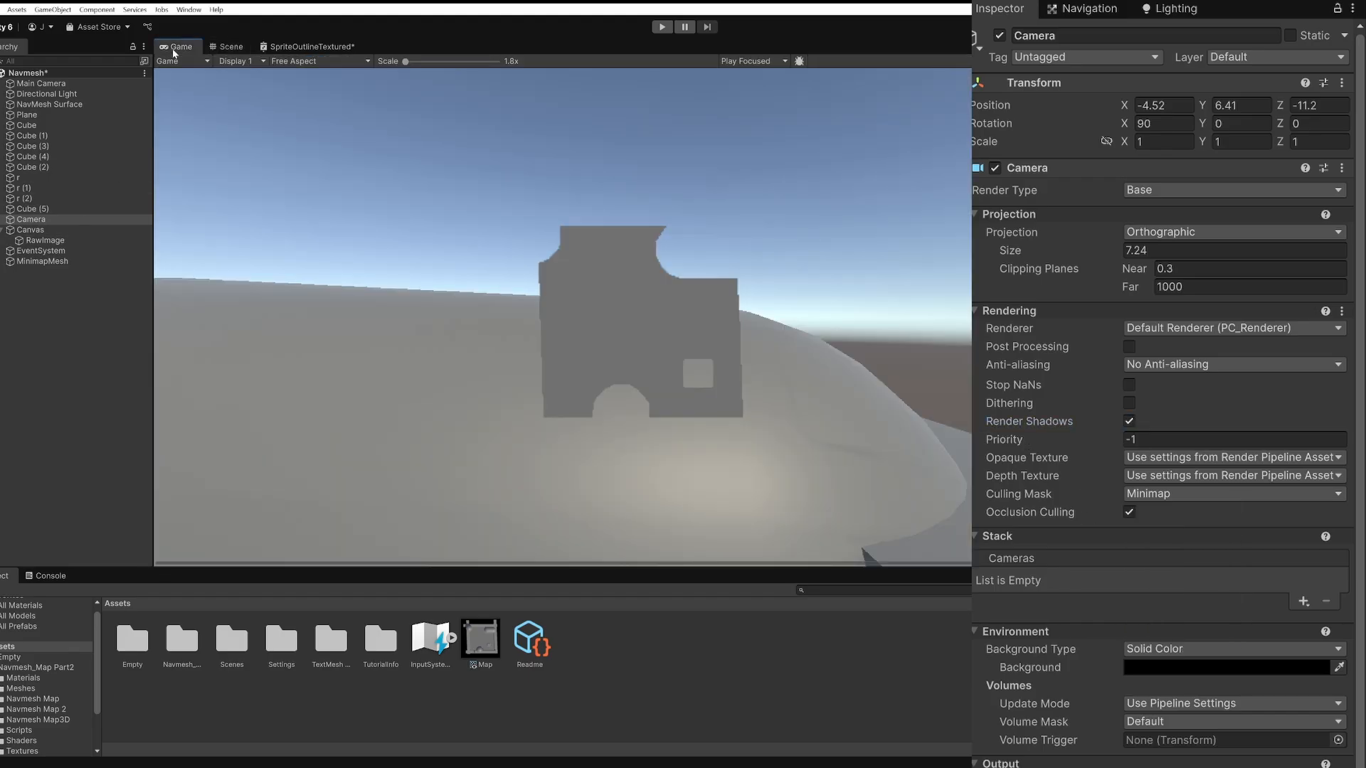
pyautogui.moveTo(662, 364)
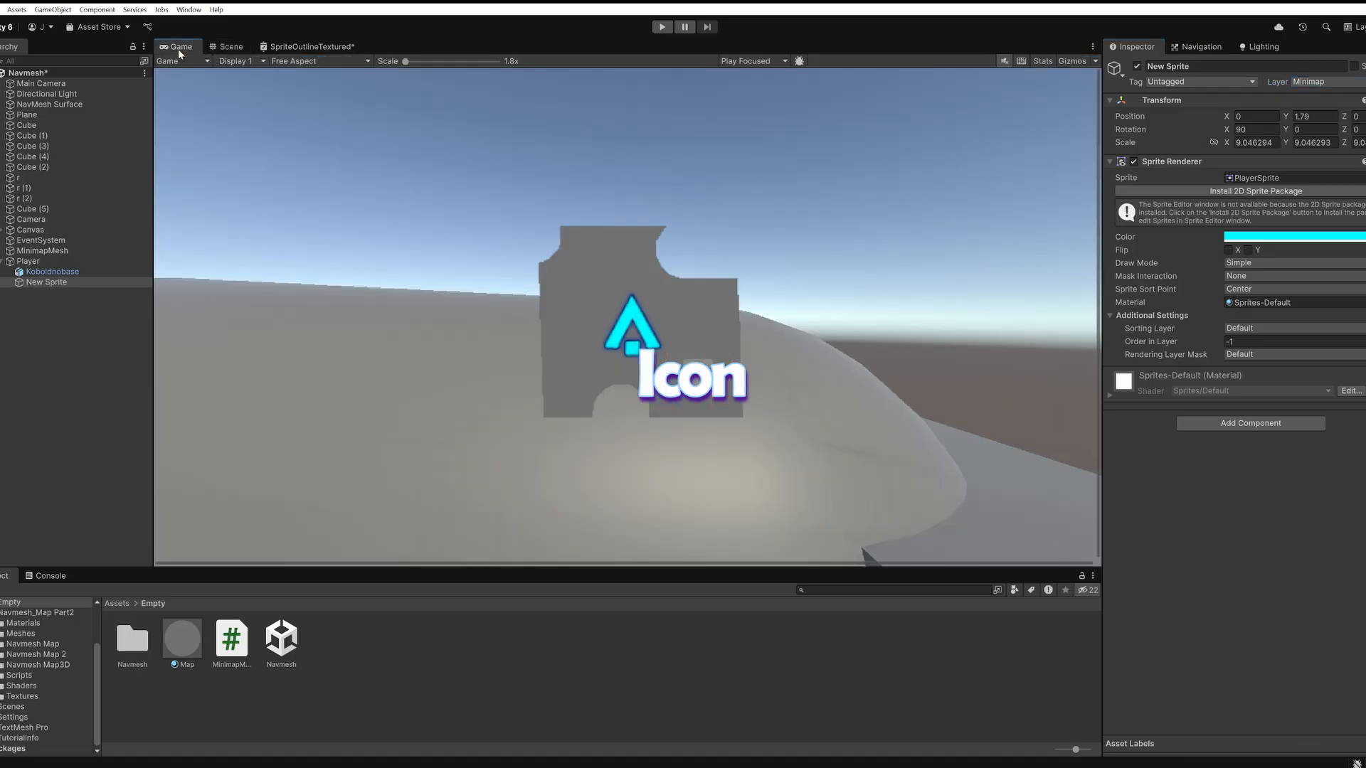
# Inspect the cyan player icon in the Scene view and play the game to test the minimap.
pyautogui.click(229, 45)
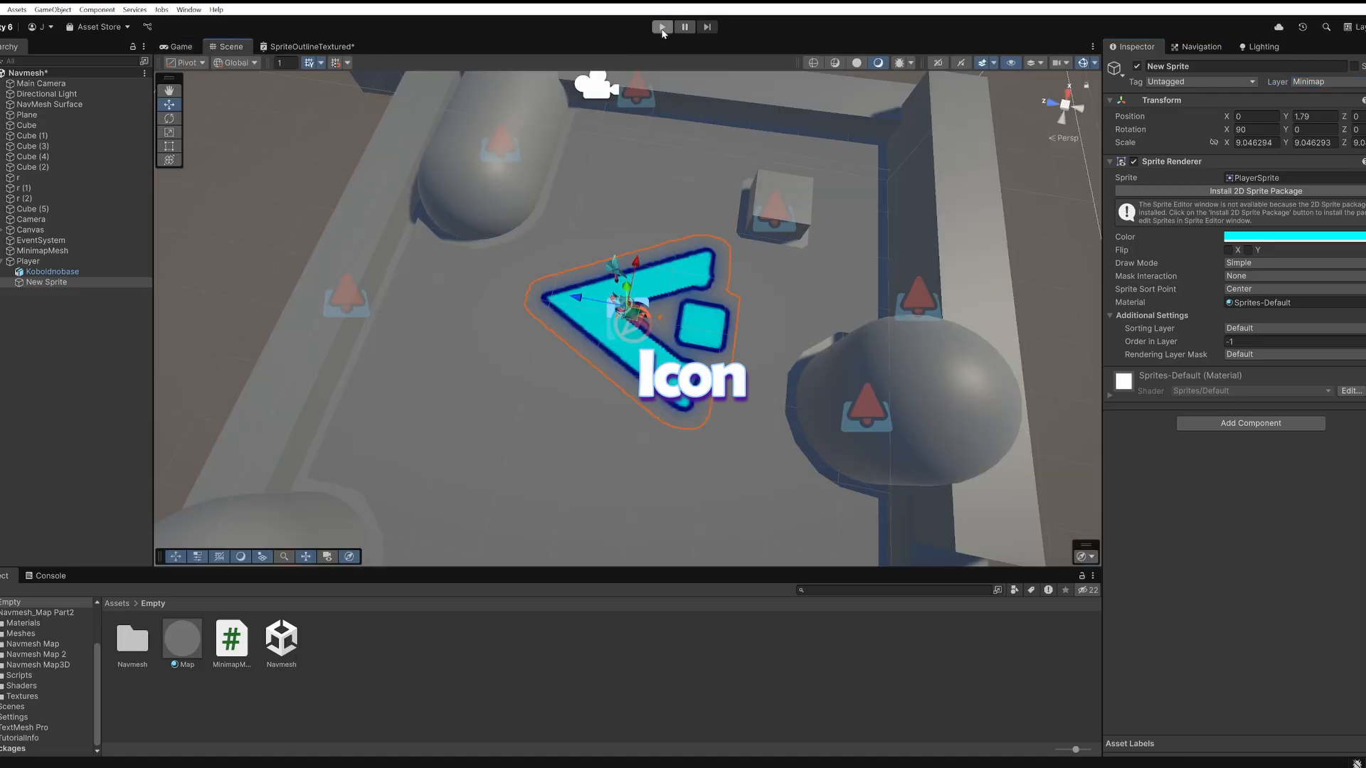
pyautogui.click(662, 27)
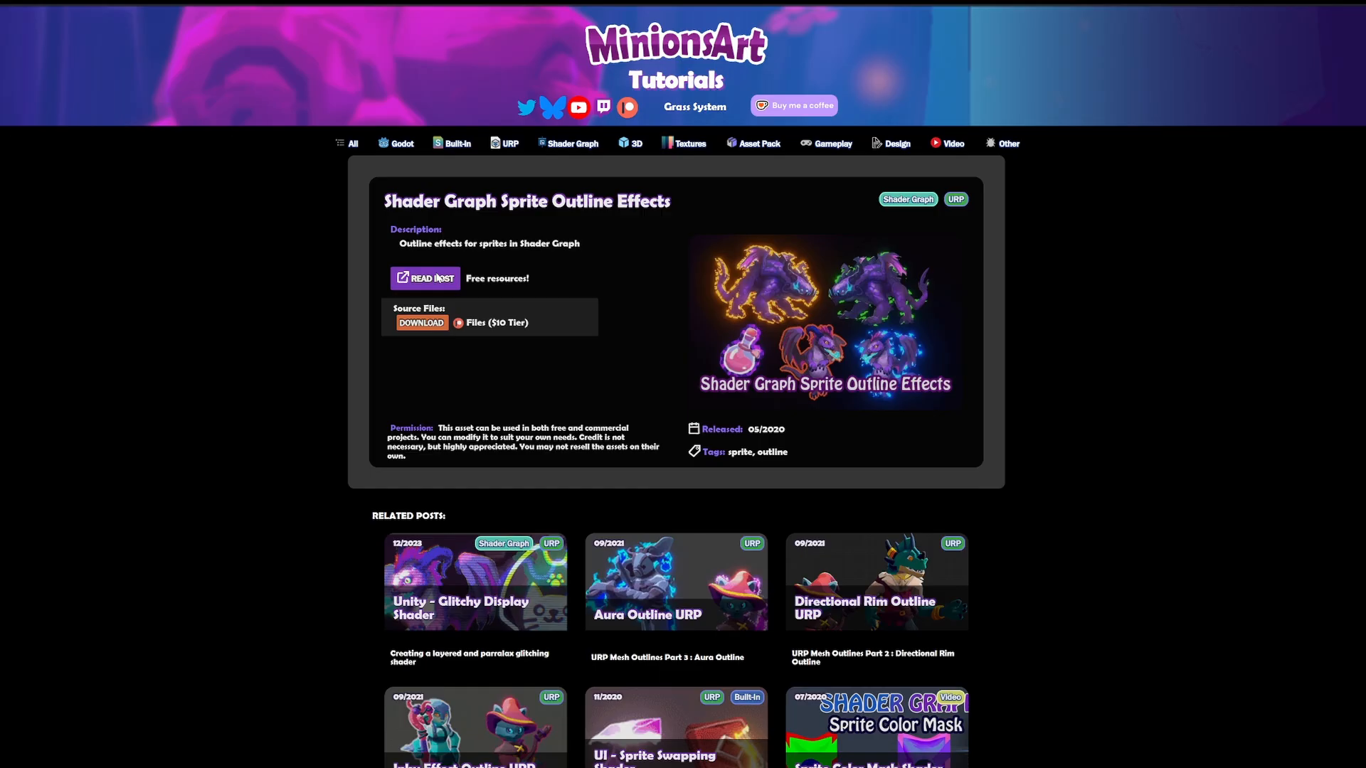
# Browse the Sprite Outline Effects and Clean (Mini)Map Setup posts to the linked outline overlay shader script.
pyautogui.click(424, 278)
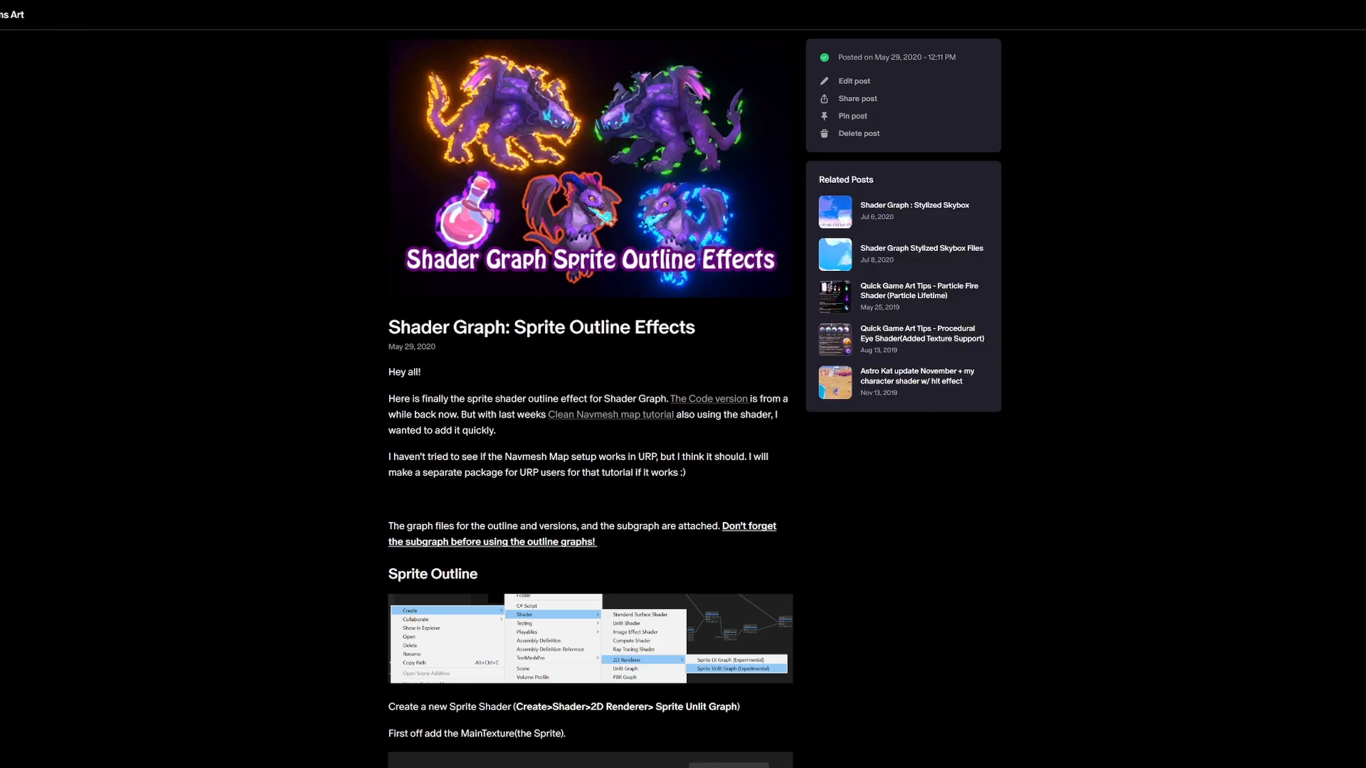
pyautogui.scroll(-3)
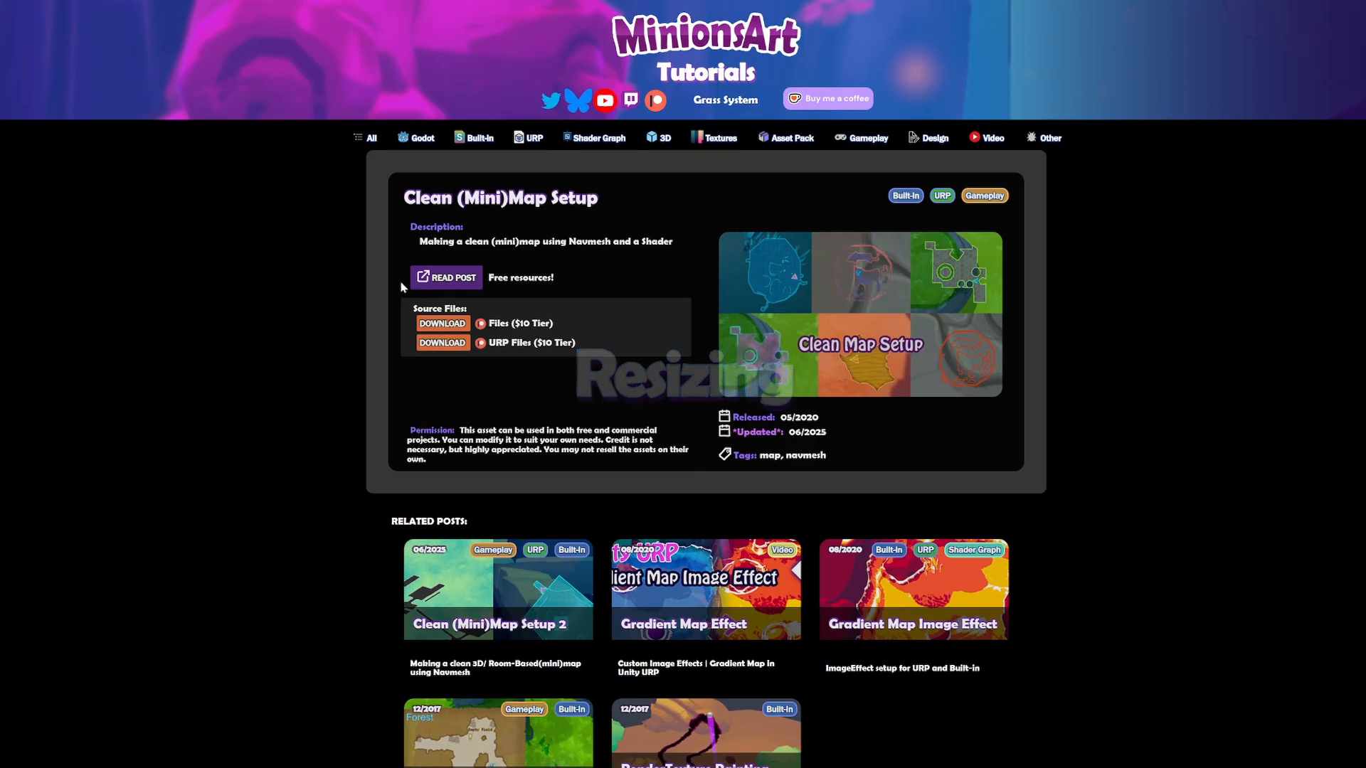
pyautogui.click(445, 277)
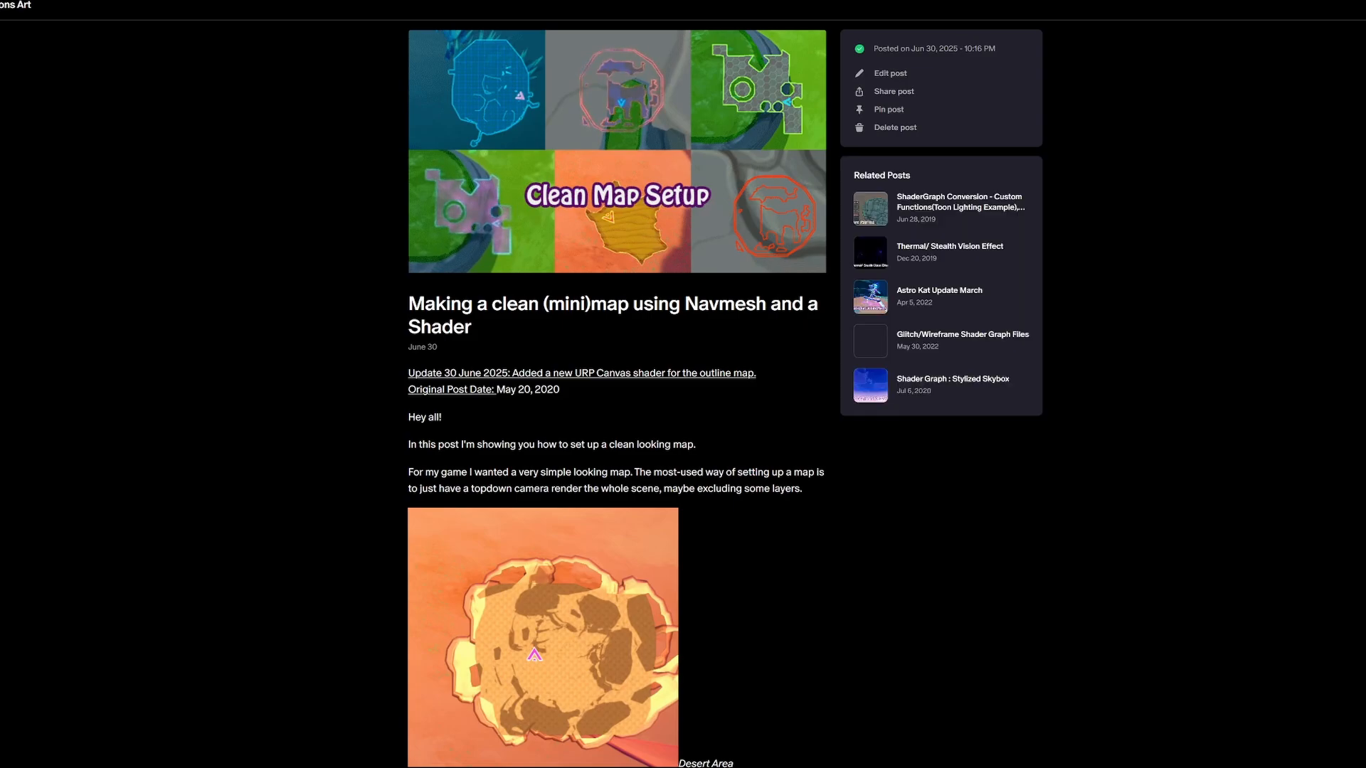
pyautogui.scroll(-3)
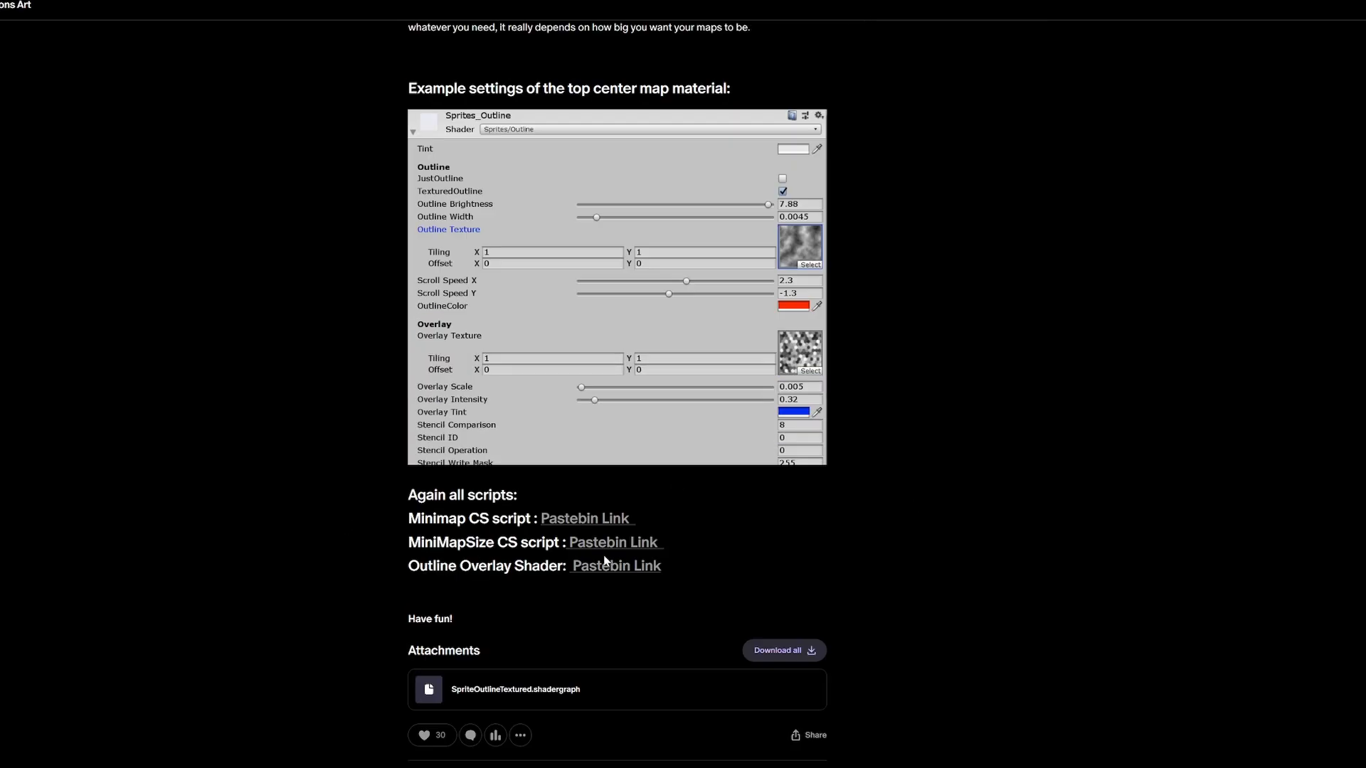
pyautogui.click(612, 542)
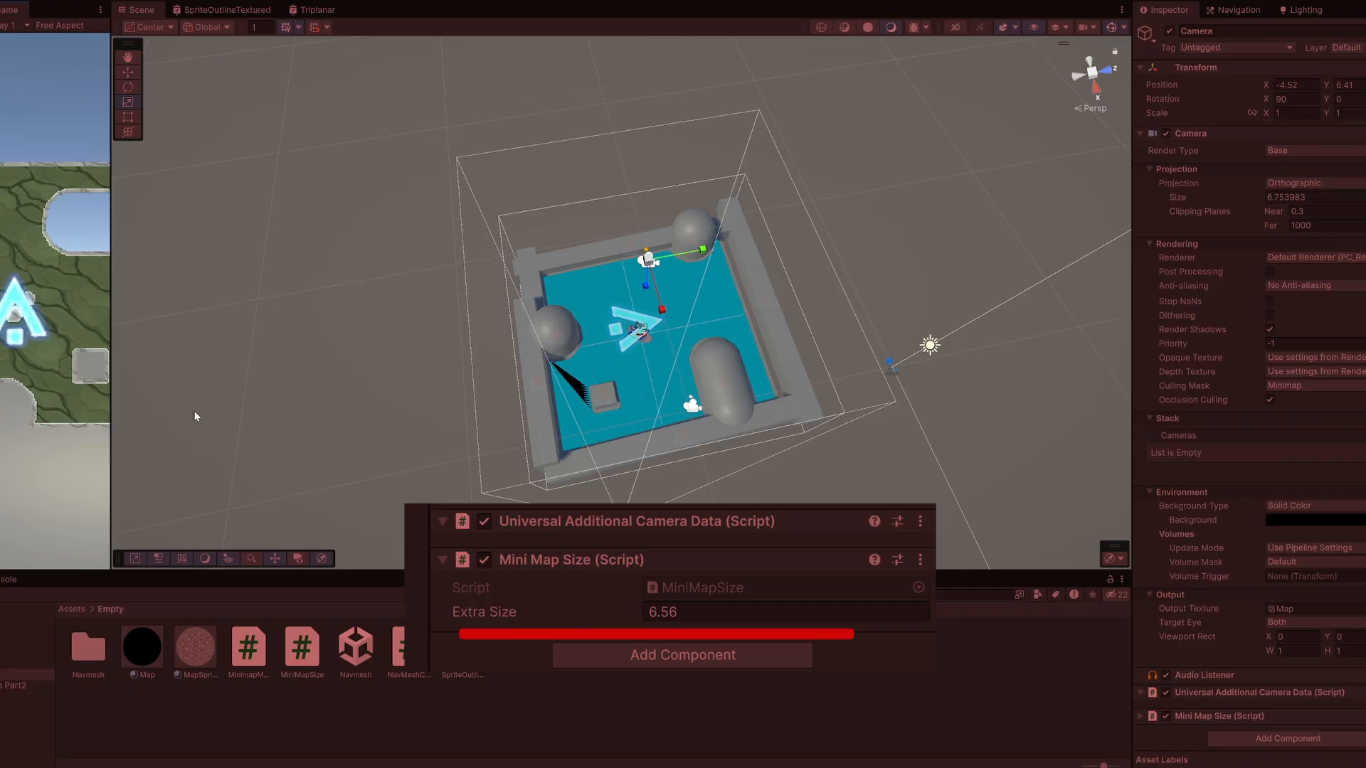
pyautogui.moveTo(1127, 473)
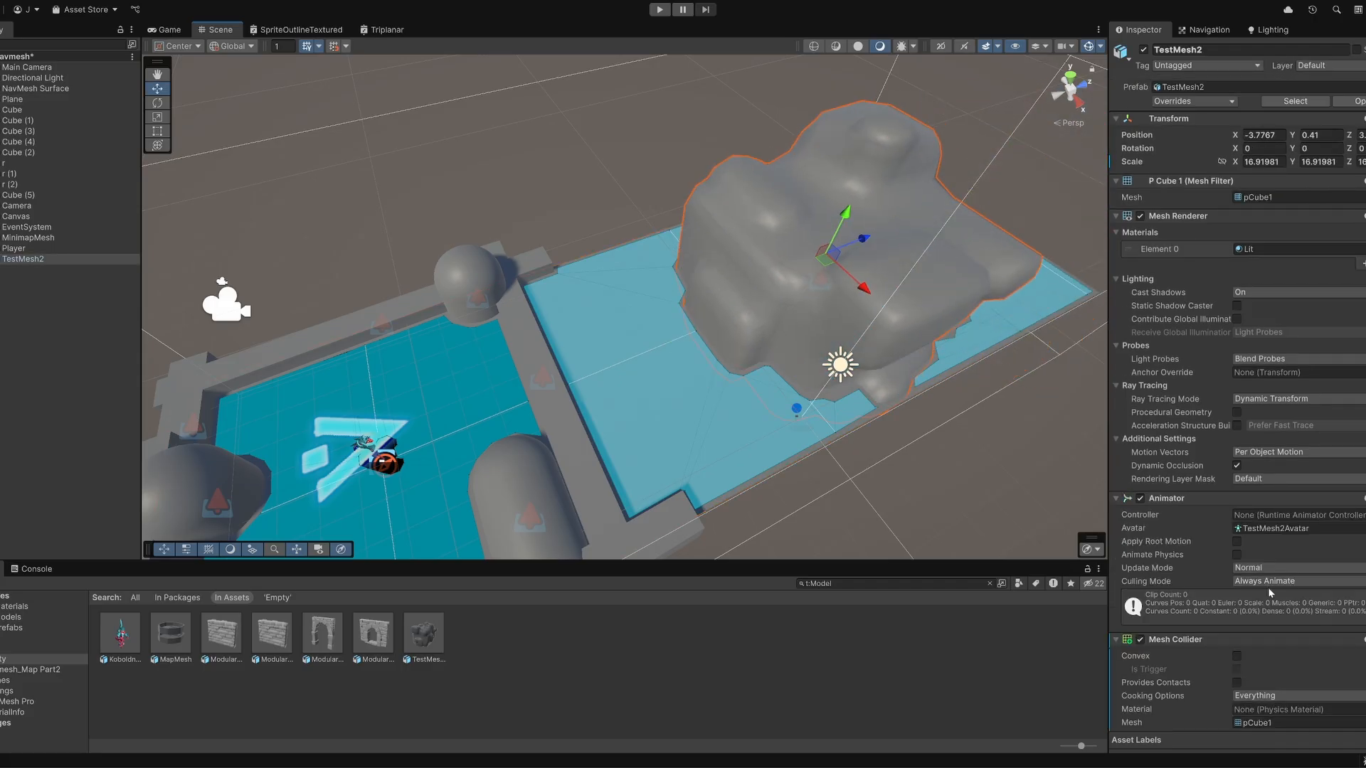
# Place the TestMesh2 rock model onto the level floor.
pyautogui.click(34, 89)
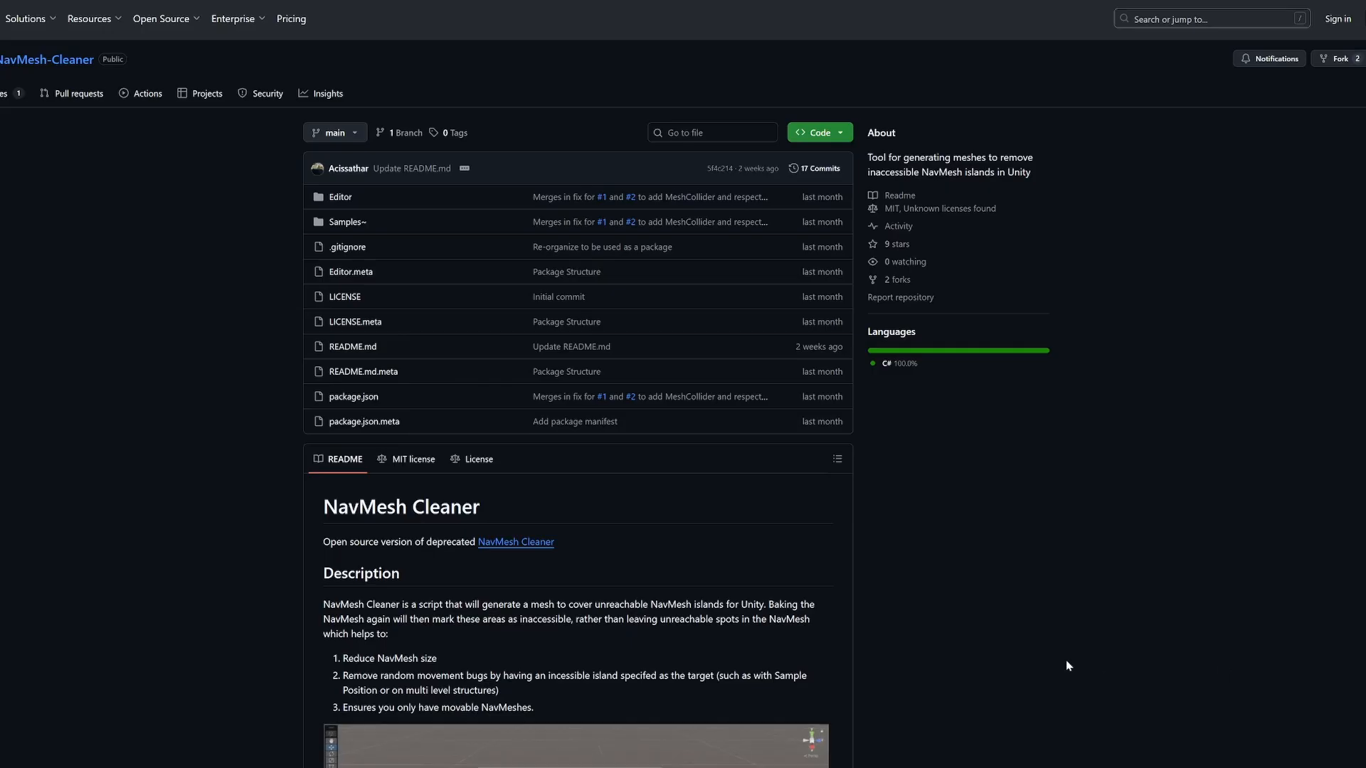
# Scroll the NavMesh-Cleaner README down to the Installing and Executing program sections.
pyautogui.scroll(-3)
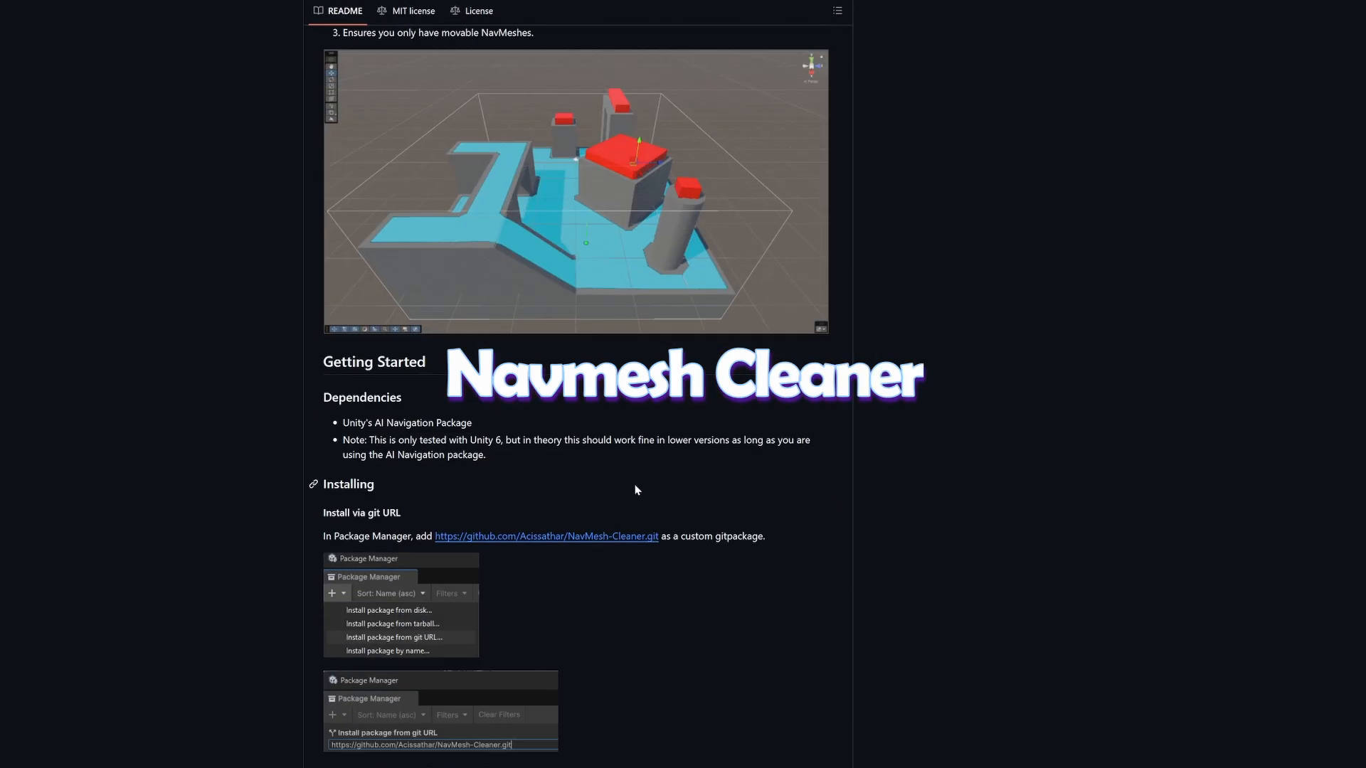
pyautogui.scroll(-3)
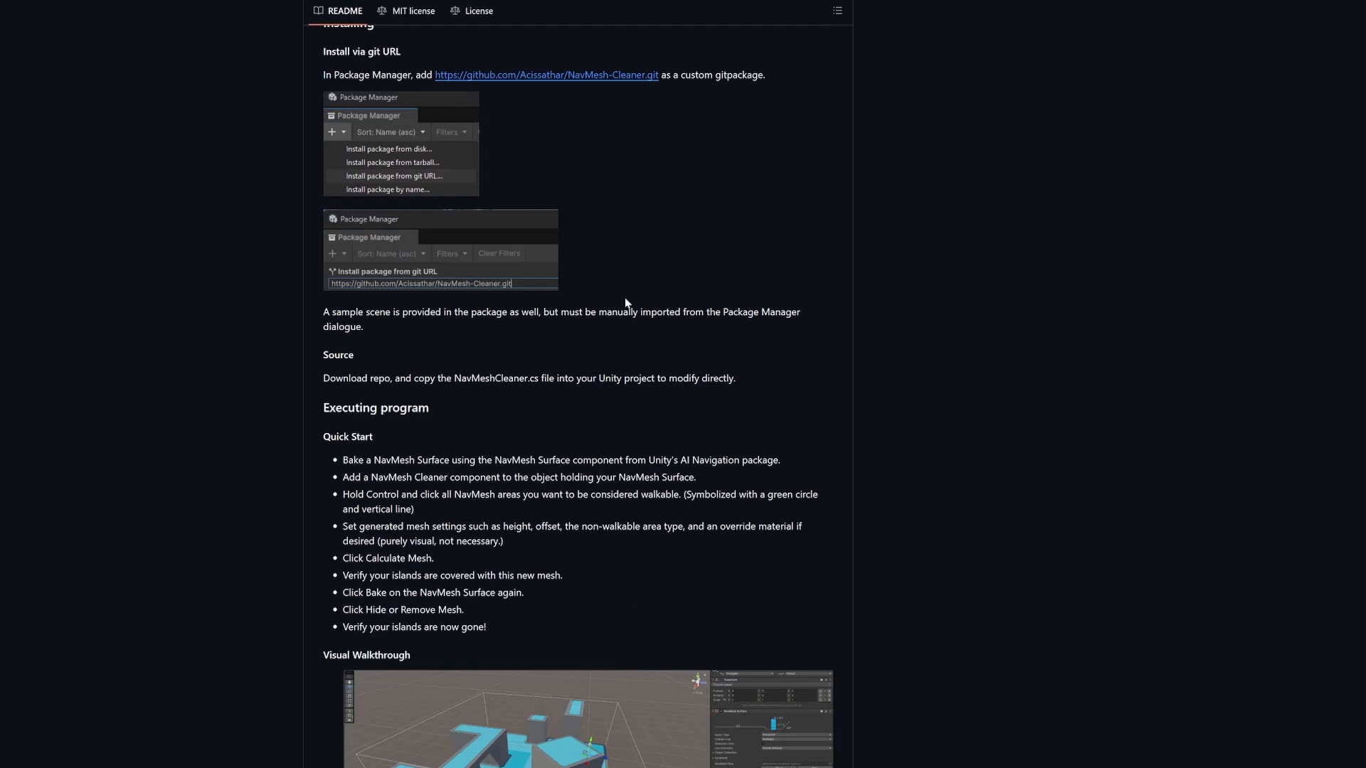
pyautogui.scroll(-3)
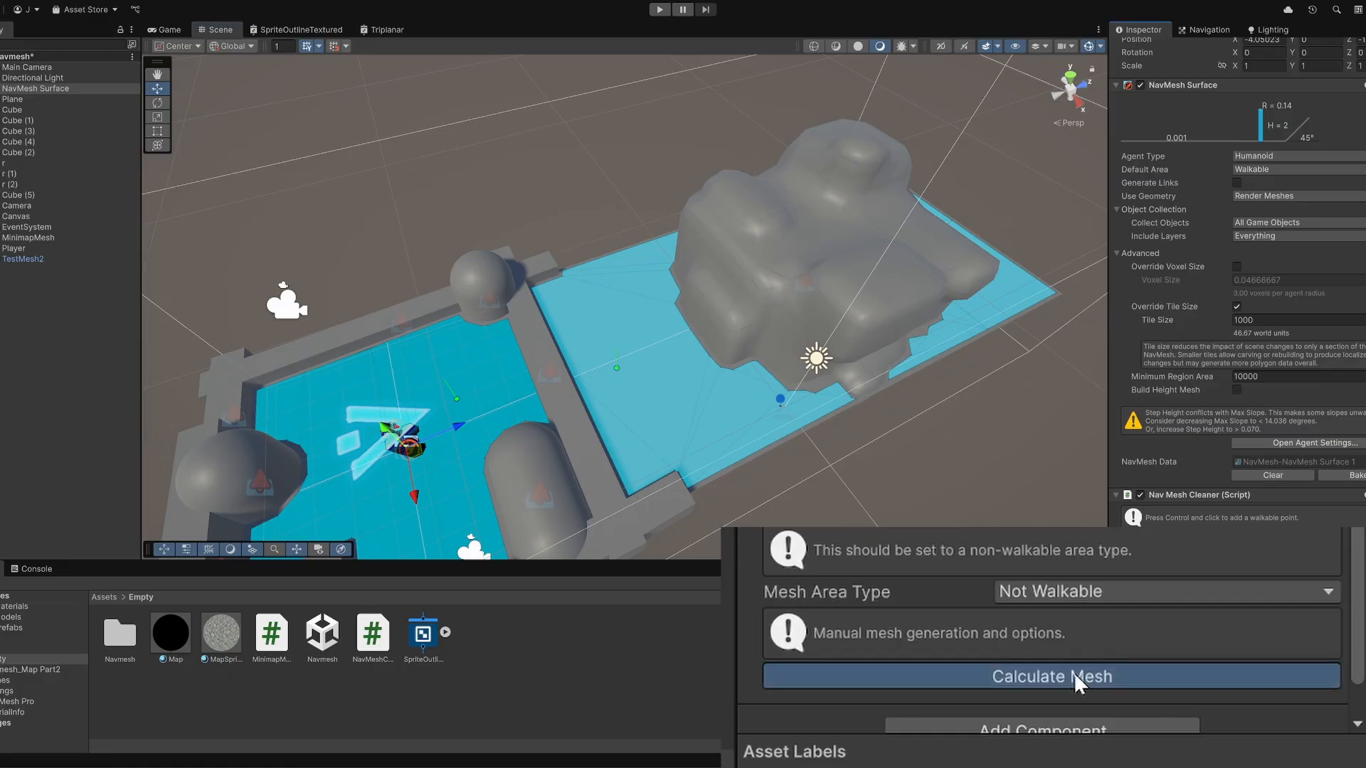
# Calculate the cleaner mesh over unreachable islands beside the TestMesh2 rock and rebake the NavMesh.
pyautogui.click(1050, 677)
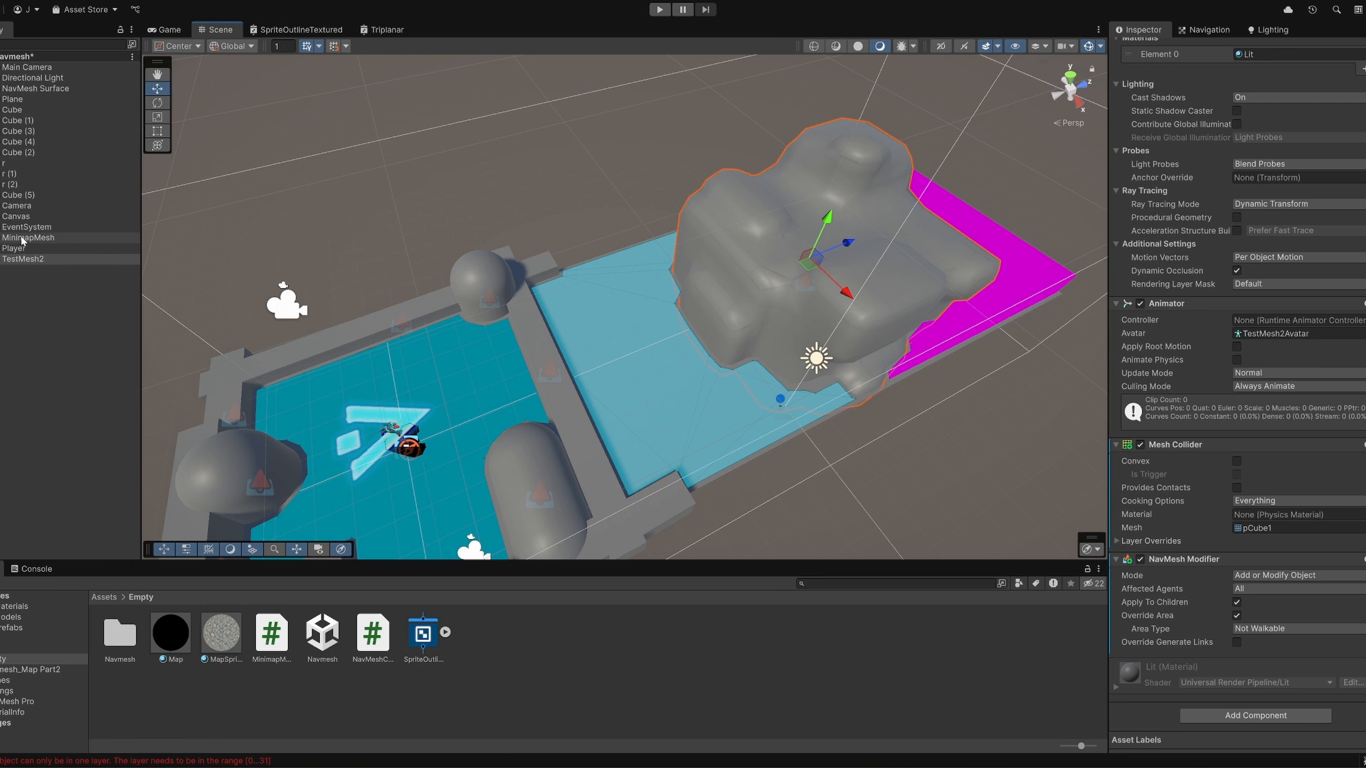
pyautogui.click(35, 89)
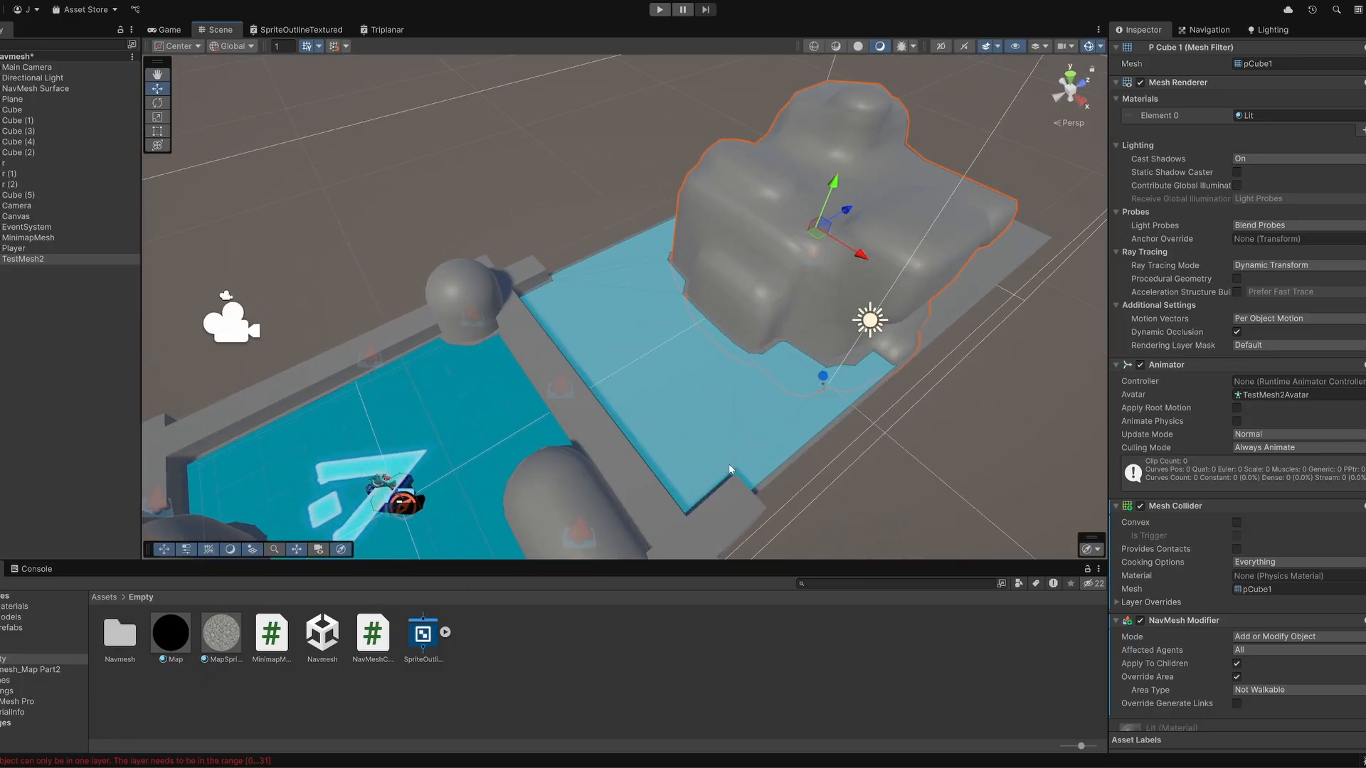
pyautogui.click(659, 10)
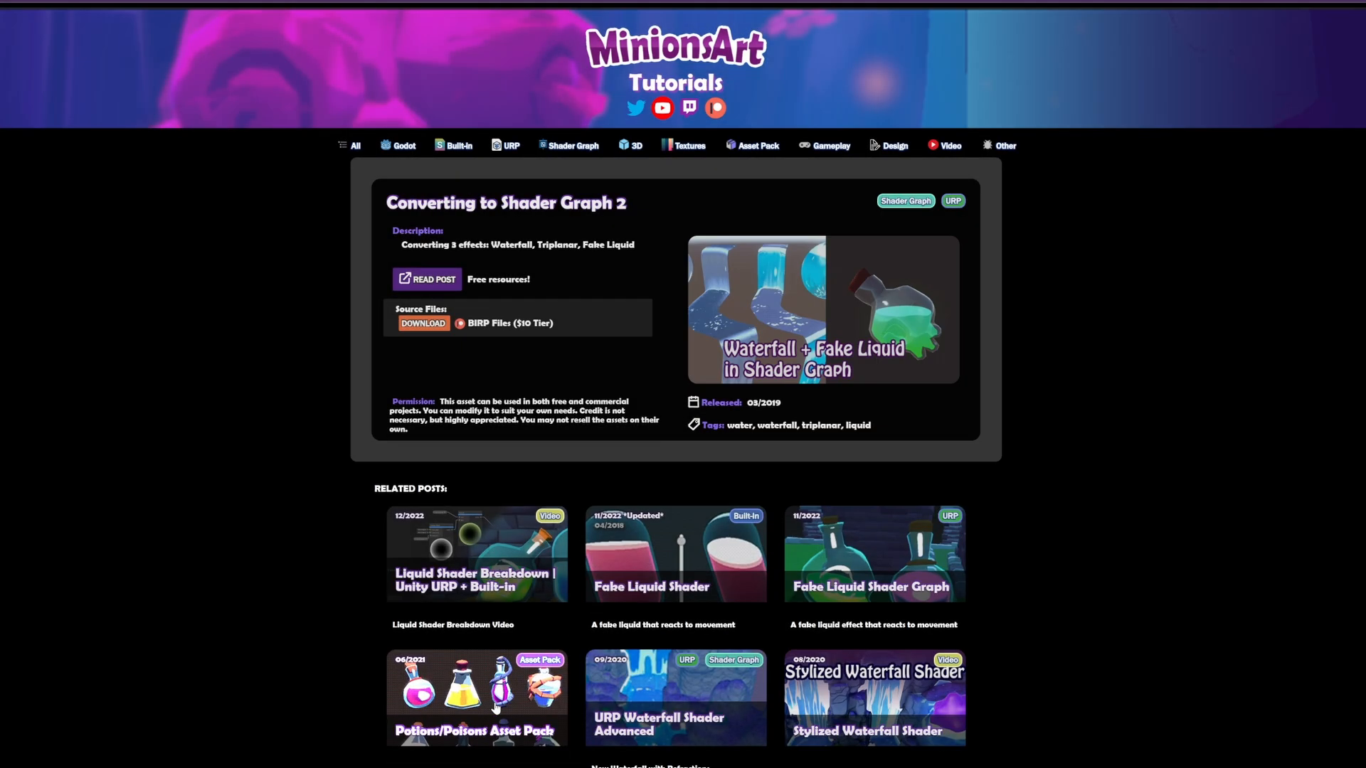
# Browse the Asset Pack tutorials category and view the Pine Tree tutorial post.
pyautogui.click(758, 146)
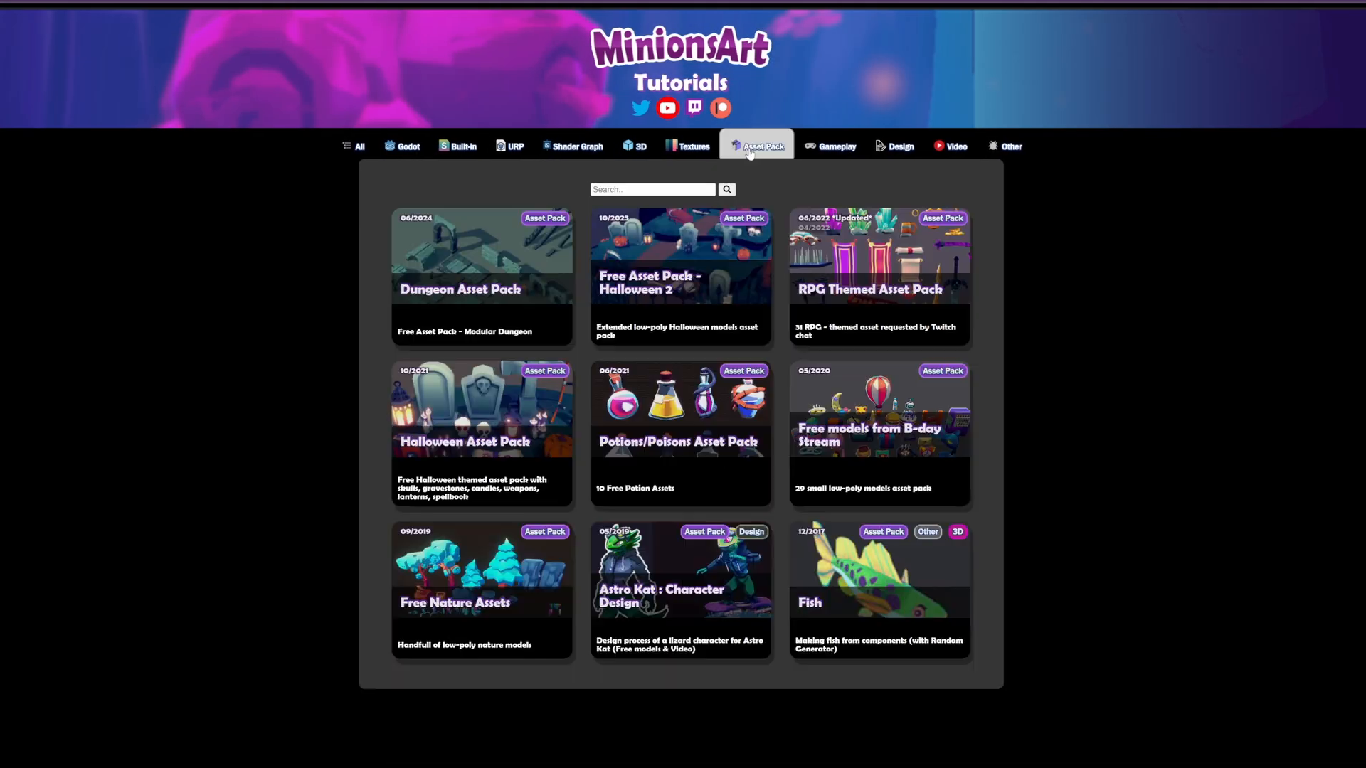
pyautogui.click(680, 278)
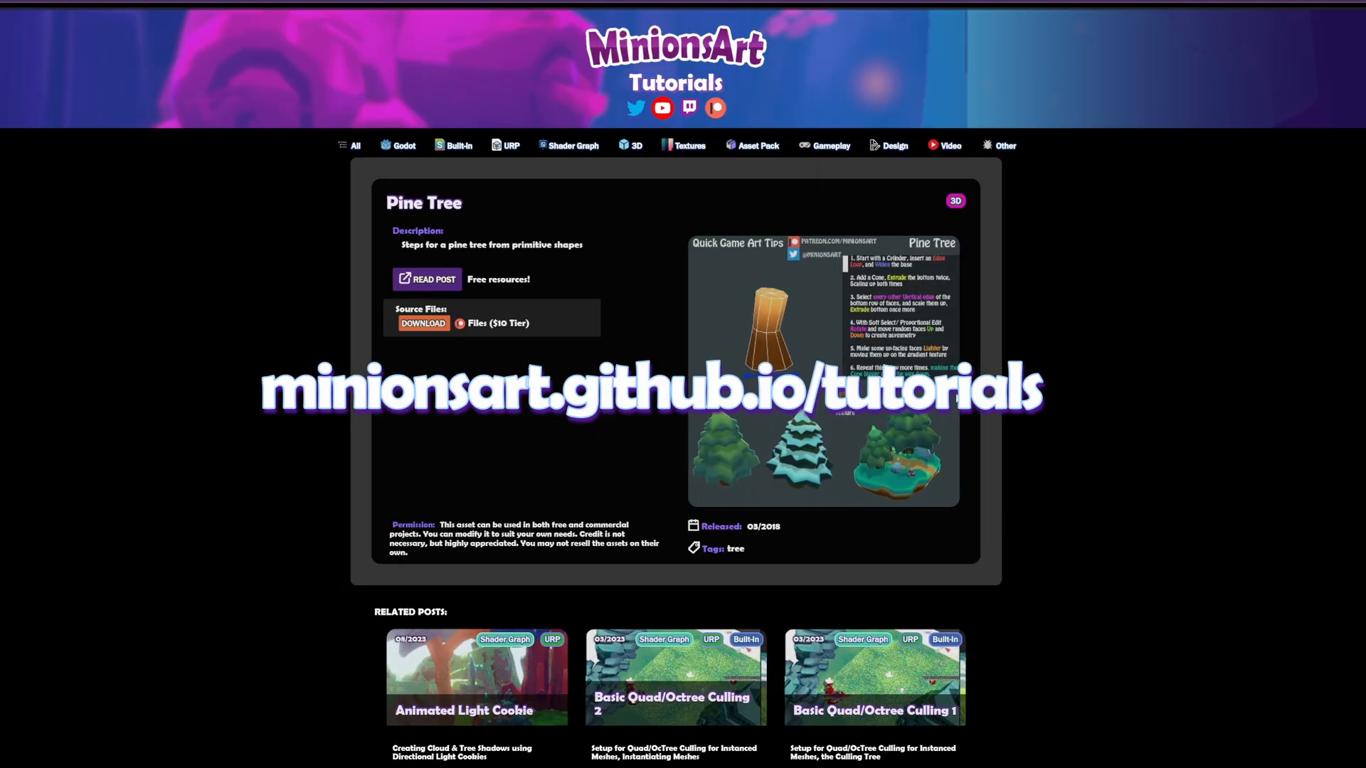
pyautogui.scroll(-3)
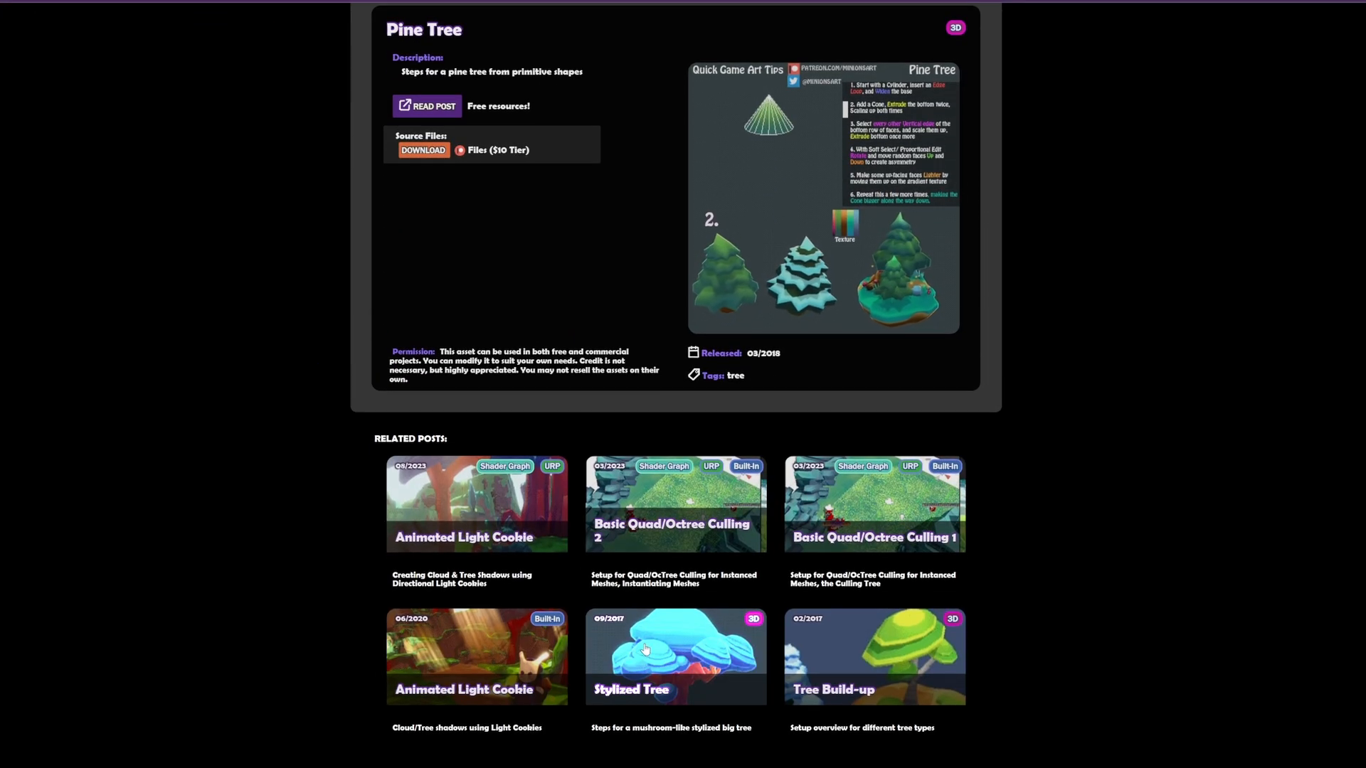